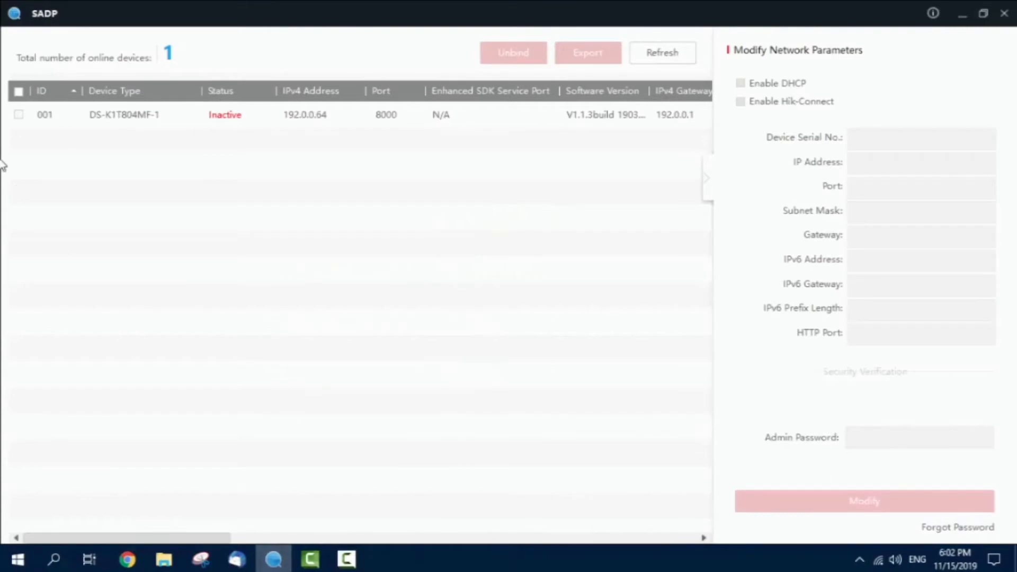
pyautogui.moveTo(78, 153)
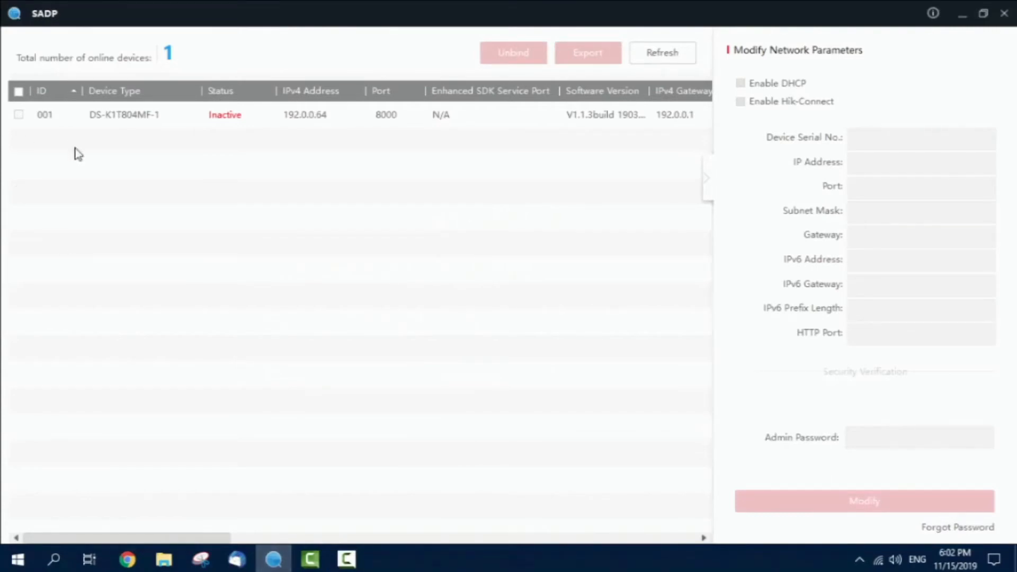
# Try activating the DS-K1T804MF-1 in SADP with a new password, then dismiss Error 2015
pyautogui.click(123, 115)
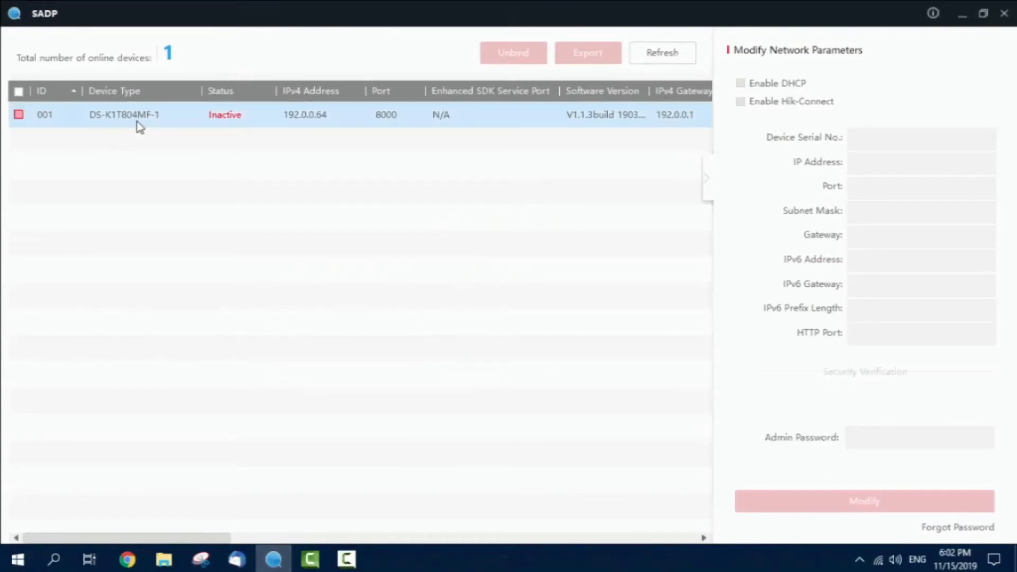
pyautogui.click(19, 115)
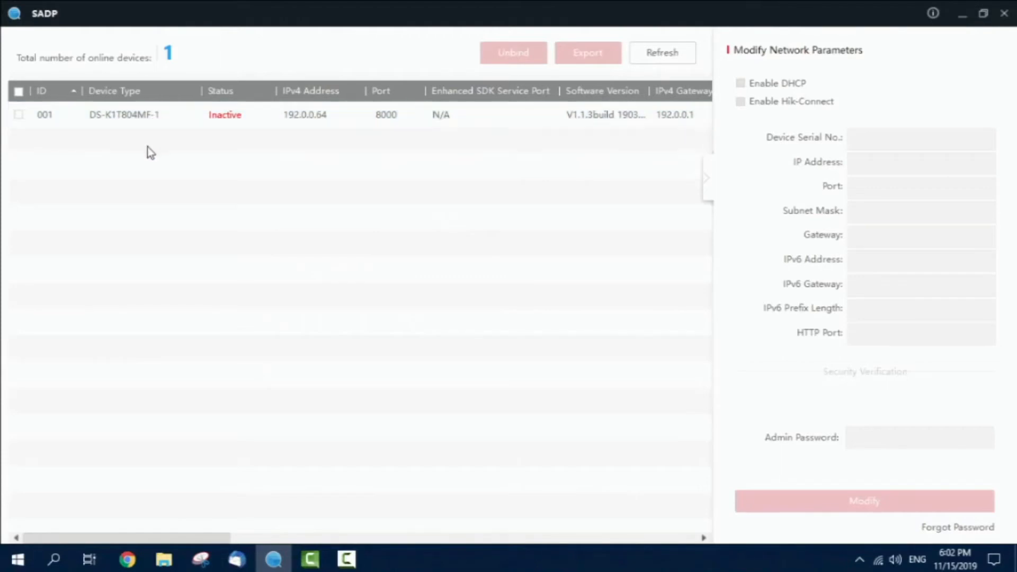
pyautogui.click(19, 115)
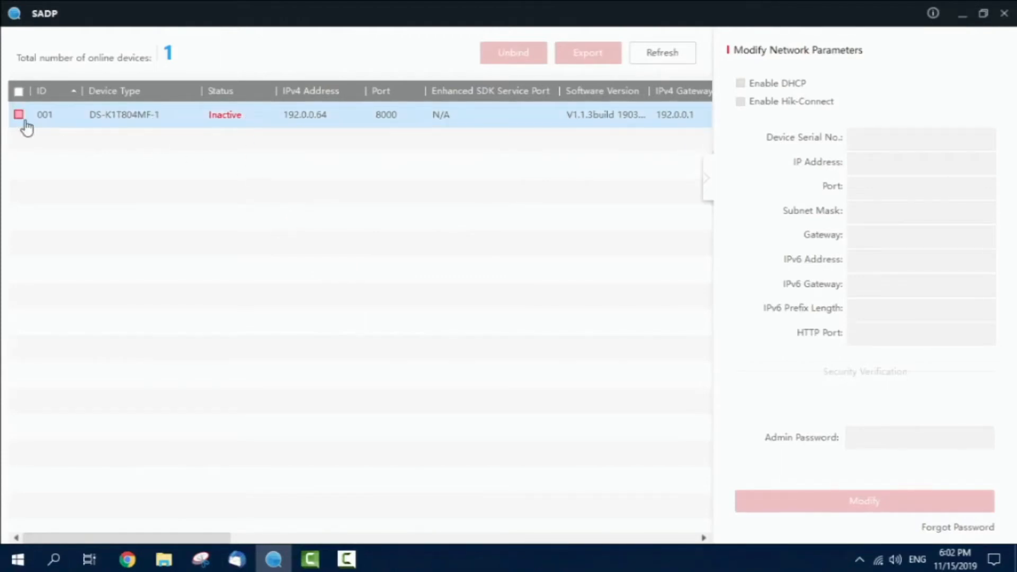
pyautogui.click(18, 115)
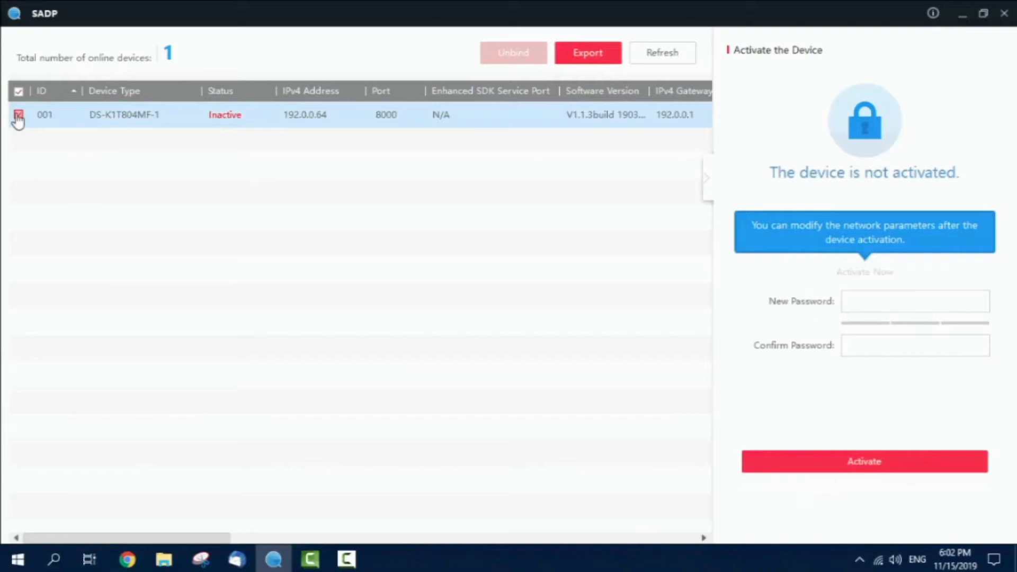
pyautogui.click(915, 301)
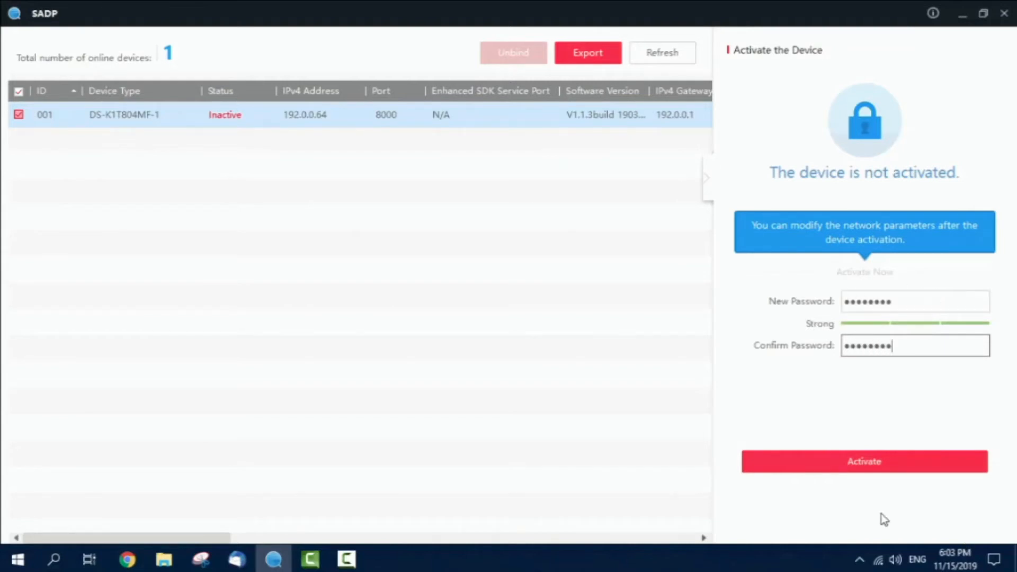
pyautogui.click(864, 461)
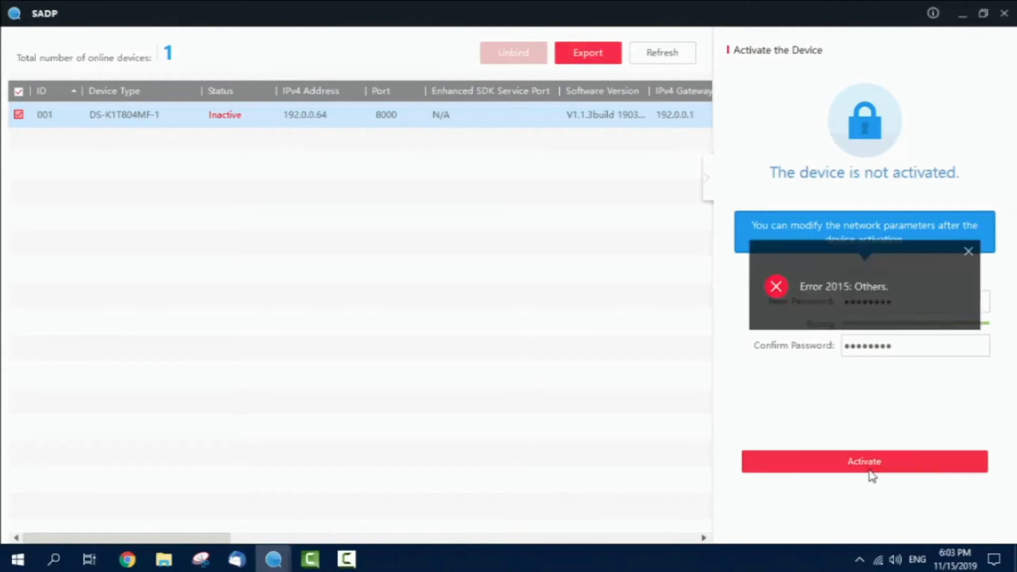
pyautogui.click(968, 251)
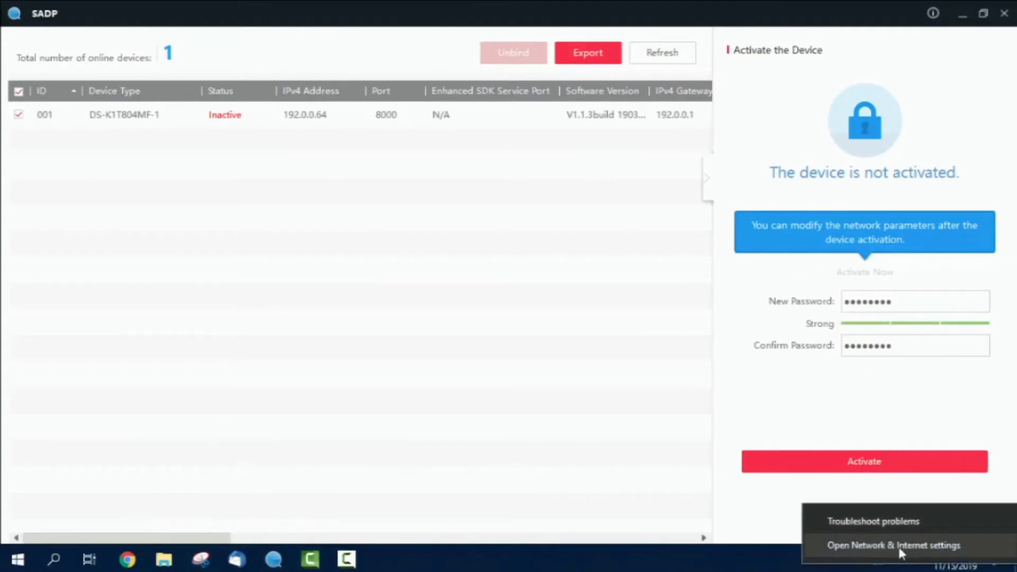
# Open the IPv4 (TCP/IPv4) properties of the Wi-Fi adapter
pyautogui.click(893, 545)
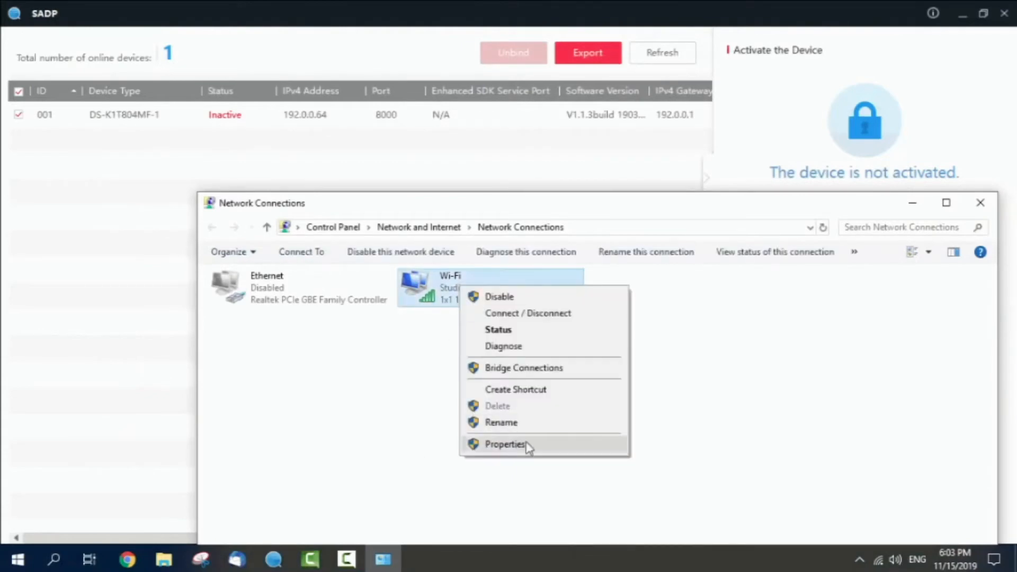
pyautogui.click(505, 445)
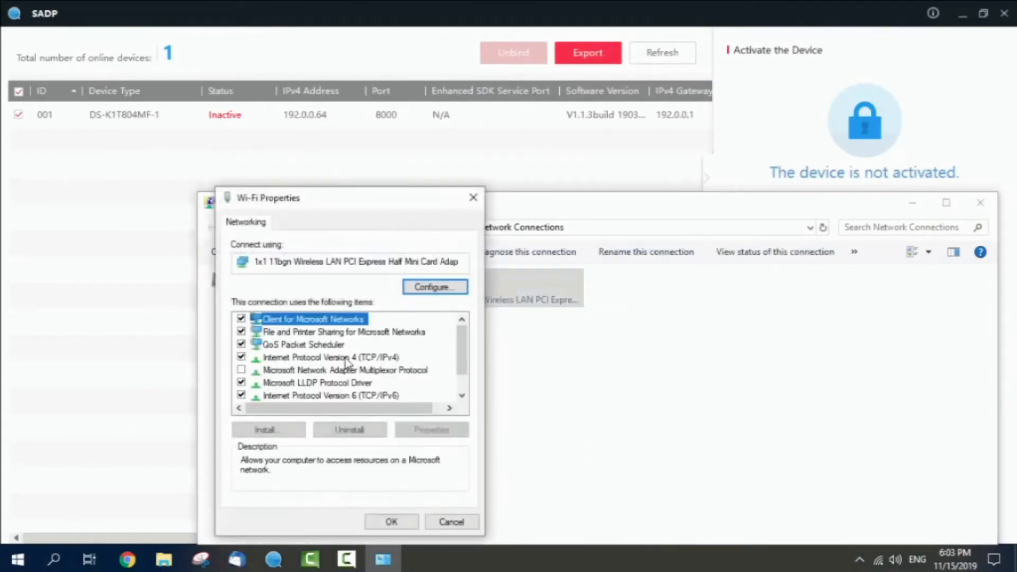
pyautogui.doubleClick(330, 357)
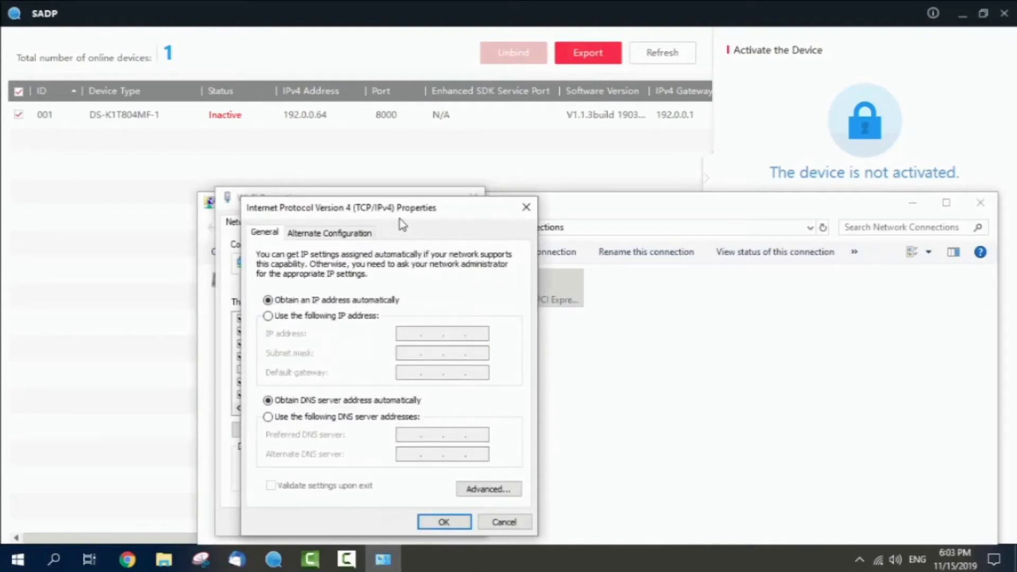
# Give Wi-Fi static IP 192.0.0.1, mask 255.255.255.0, and close the network windows
pyautogui.click(268, 315)
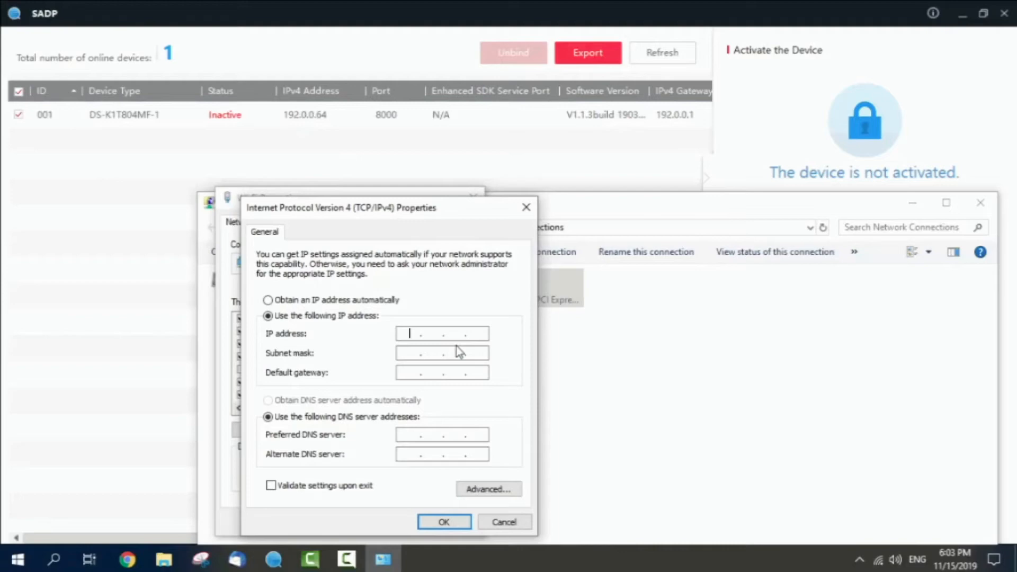
pyautogui.write('192')
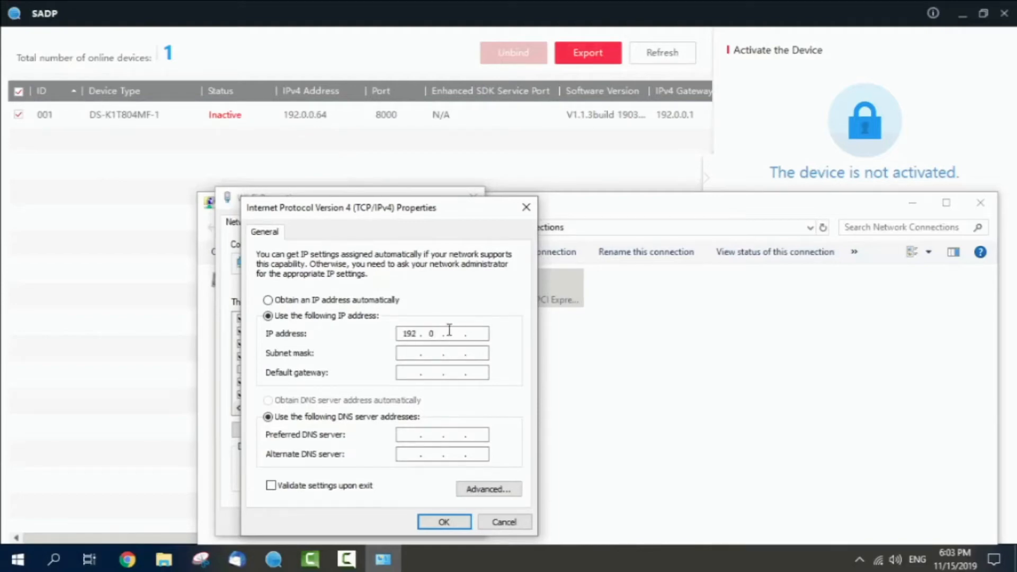
pyautogui.write('0')
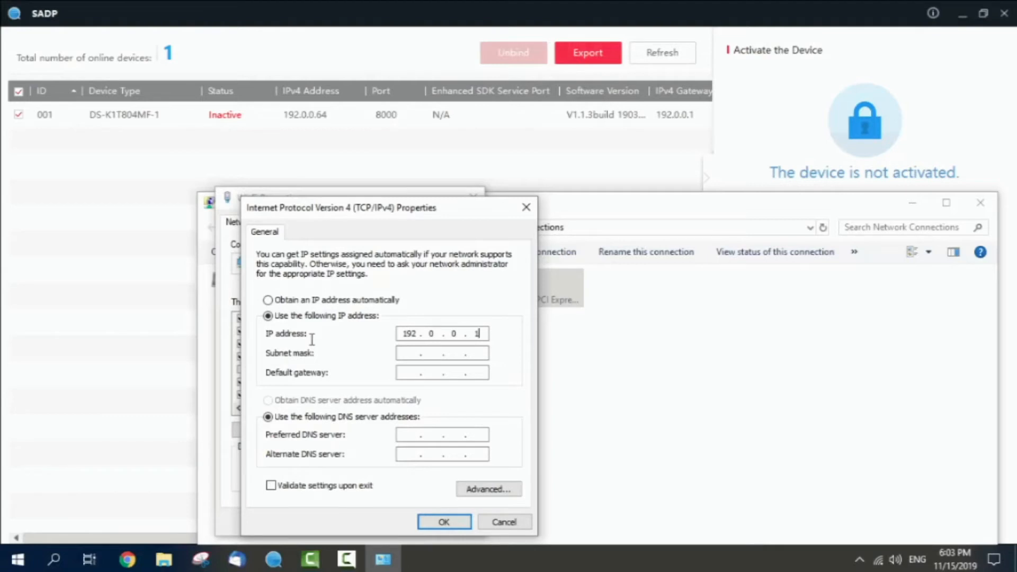
pyautogui.moveTo(224, 256)
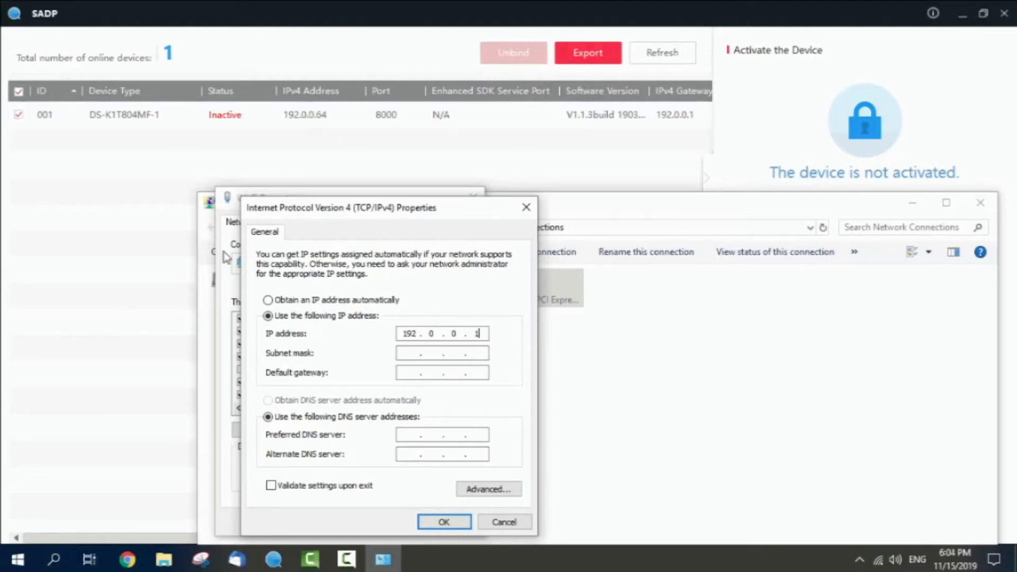
pyautogui.moveTo(280, 489)
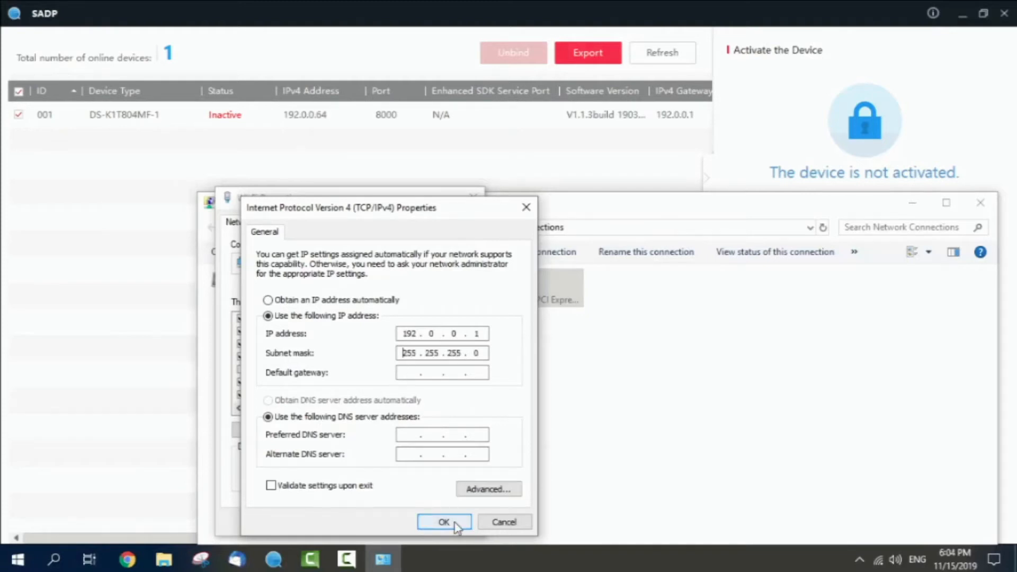
pyautogui.click(444, 522)
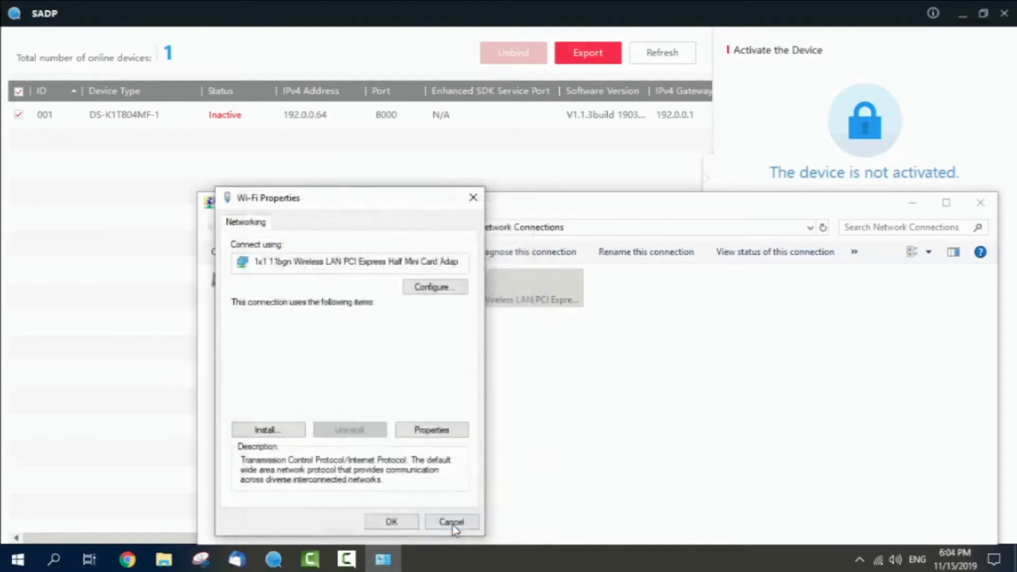
pyautogui.click(452, 521)
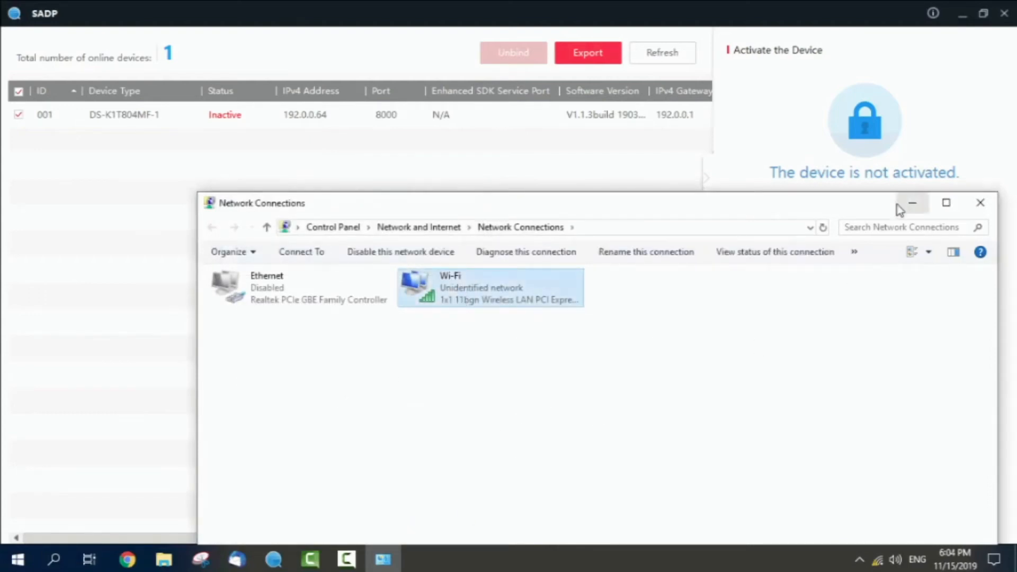
pyautogui.click(661, 53)
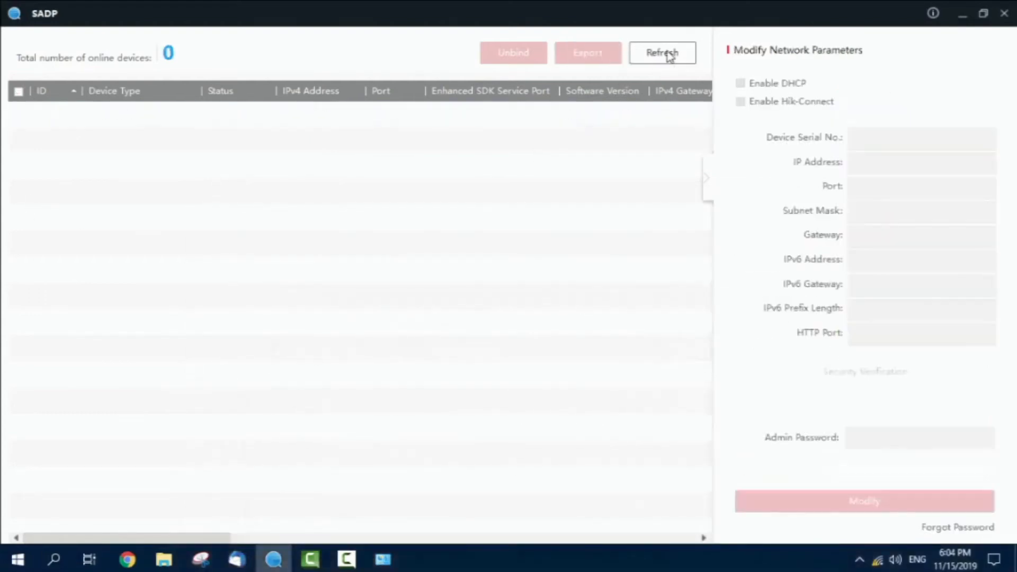
# Rescan SADP and activate the DS-K1T804MF-1 with a new password, skipping GUID export
pyautogui.click(661, 52)
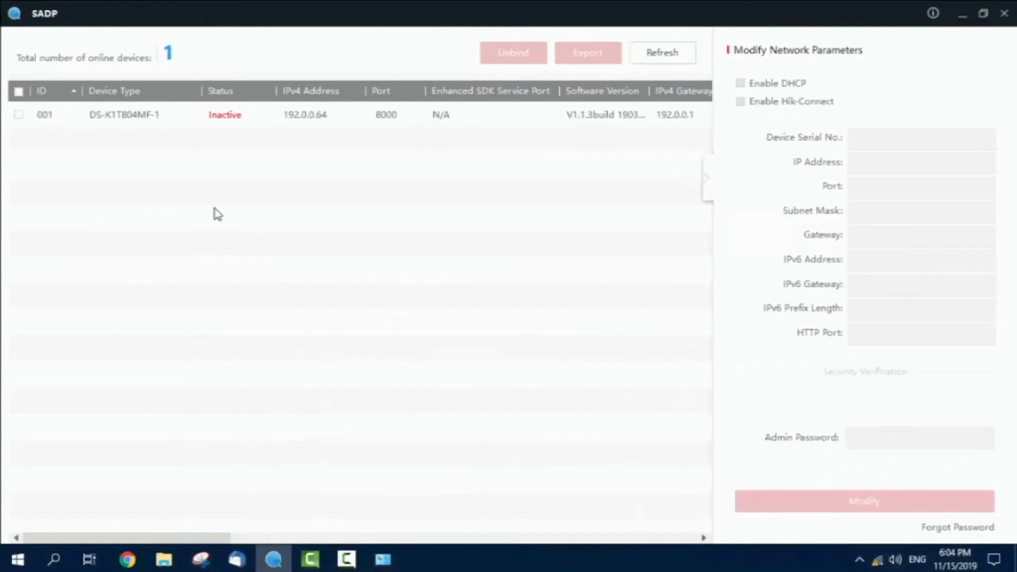
pyautogui.click(19, 114)
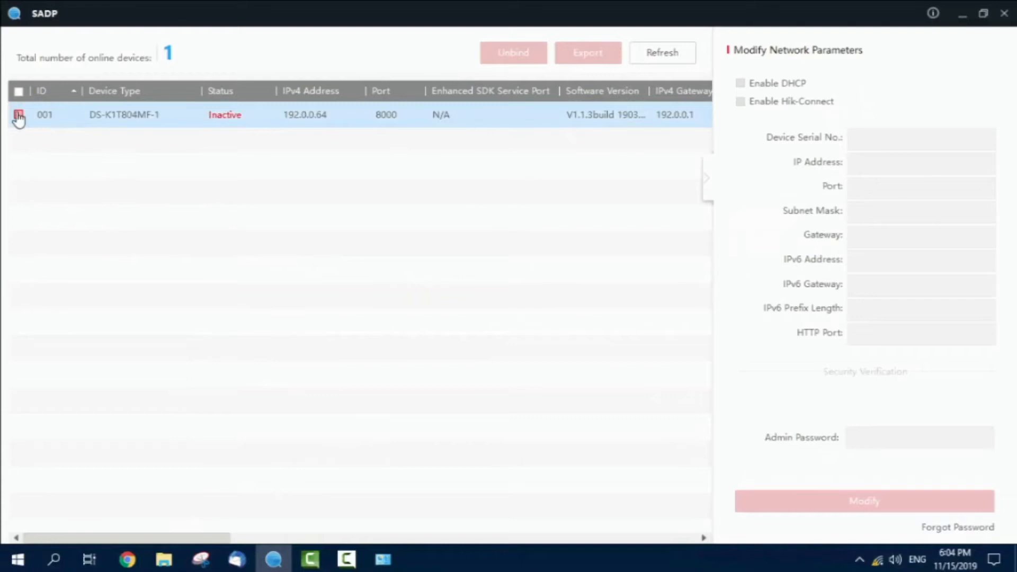
pyautogui.click(18, 114)
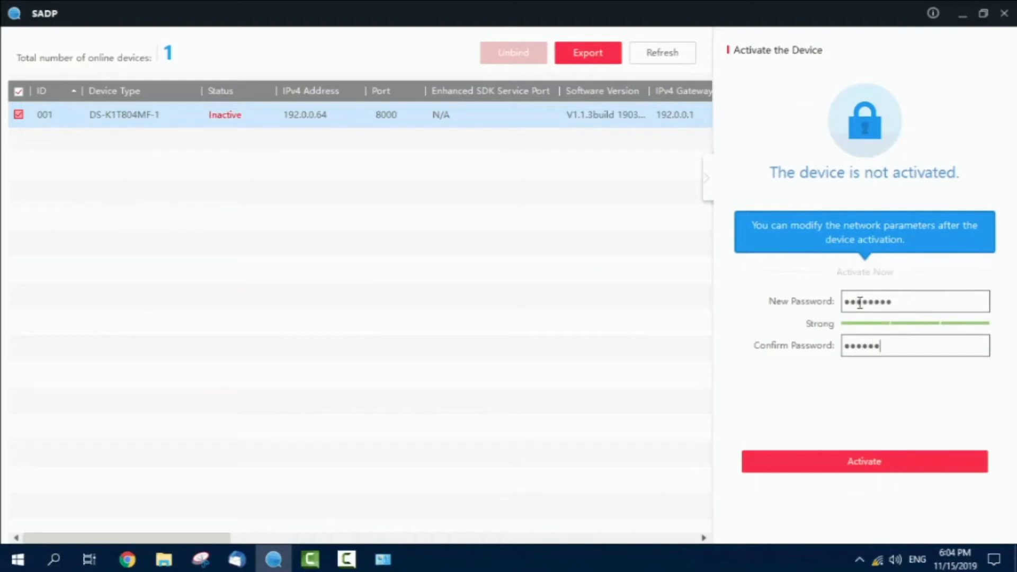
pyautogui.click(863, 462)
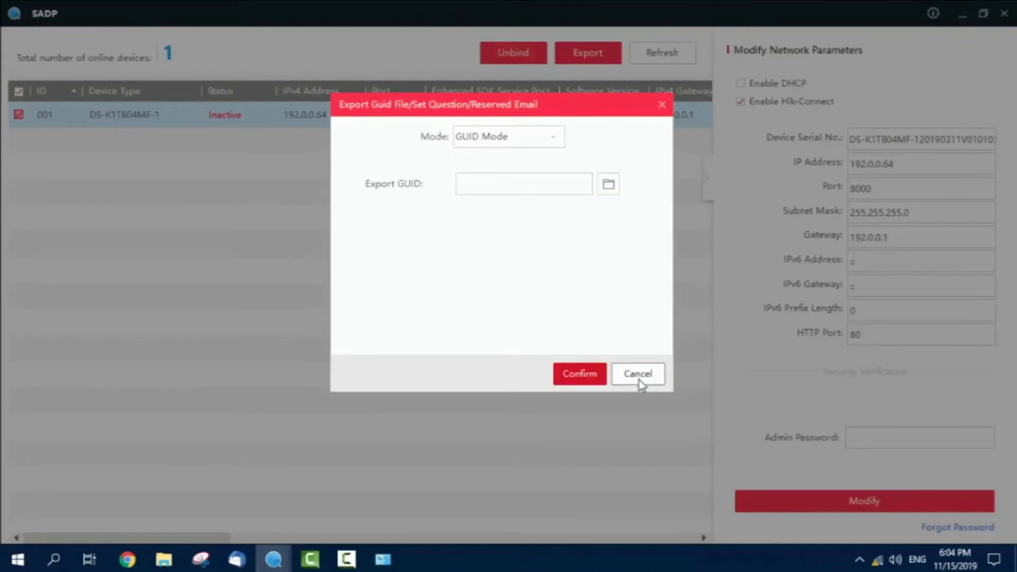
pyautogui.click(636, 373)
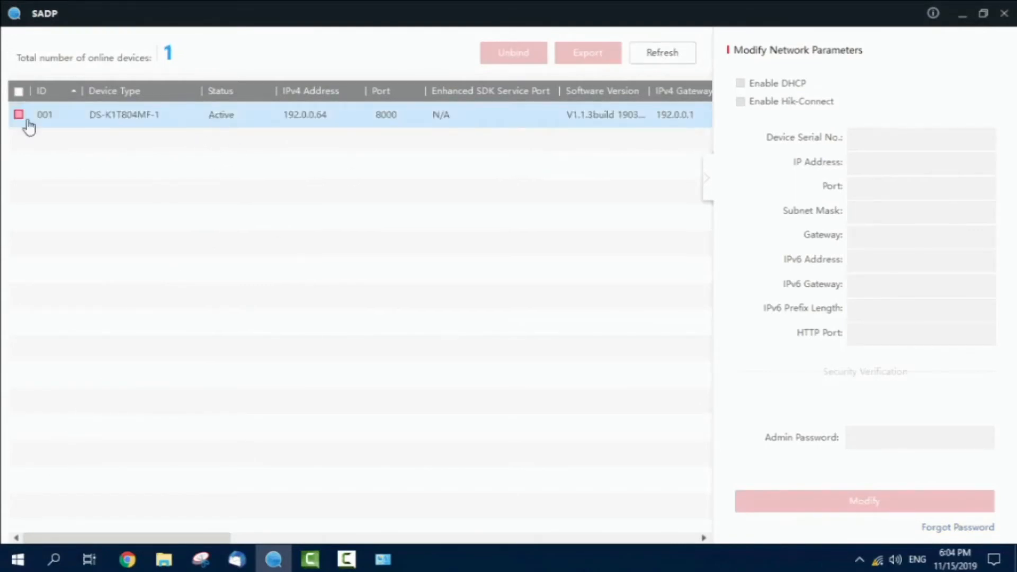
# Change the terminal's IP to 192.168.1.111 with gateway 192.168.1.1, then refresh SADP
pyautogui.click(18, 115)
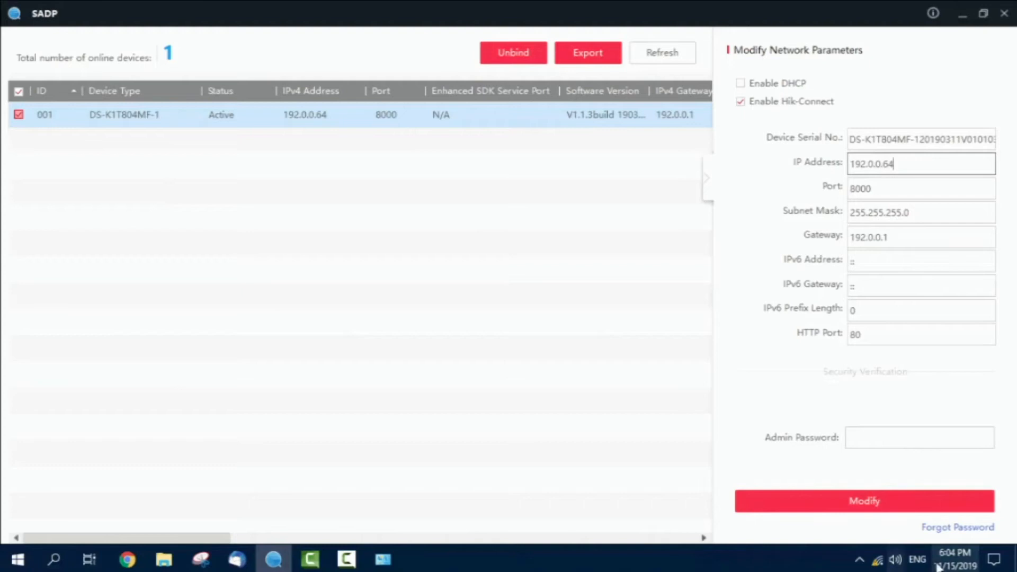
pyautogui.click(919, 212)
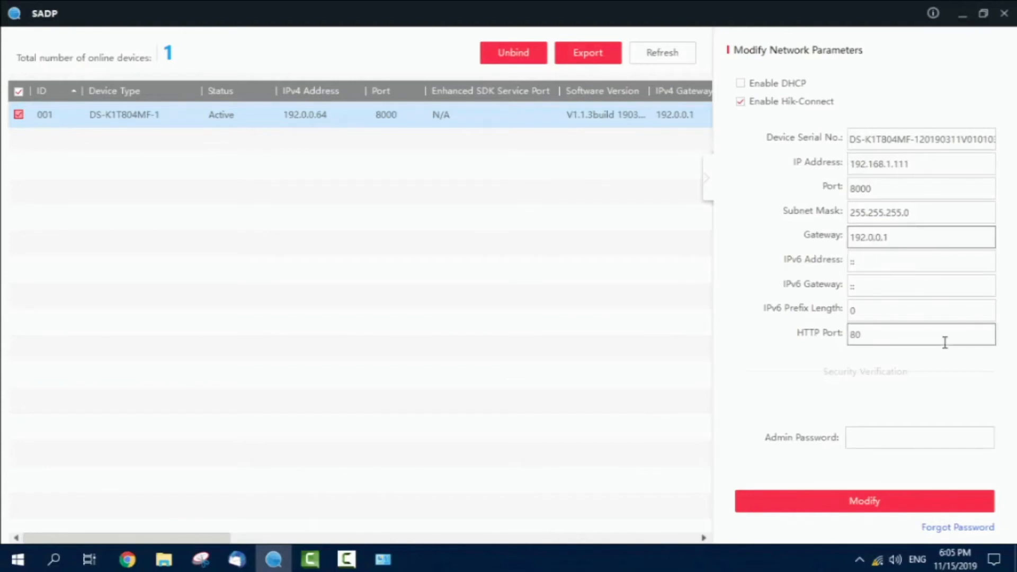
pyautogui.write('192.168.0.1')
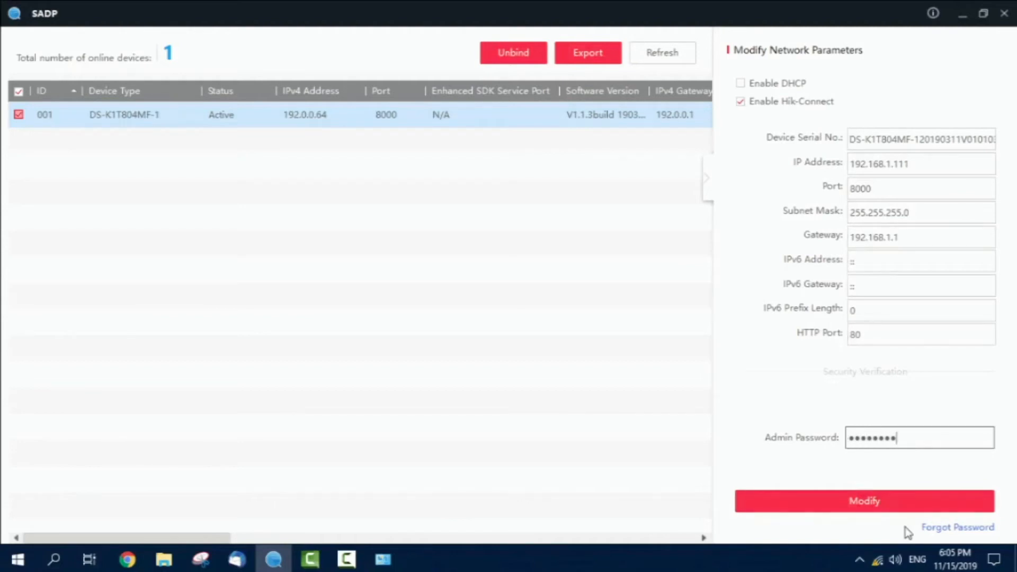
pyautogui.moveTo(911, 534)
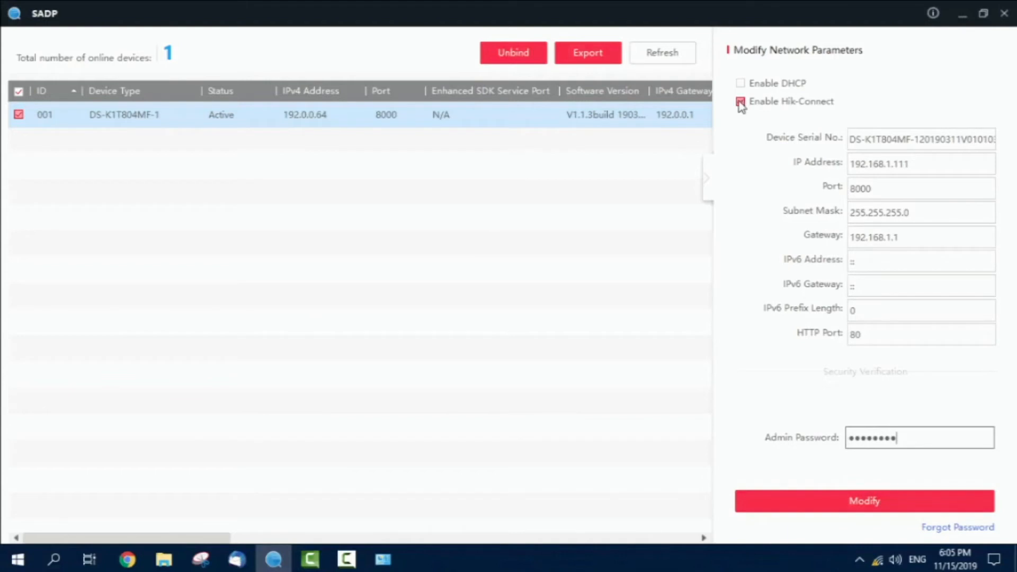
pyautogui.click(740, 101)
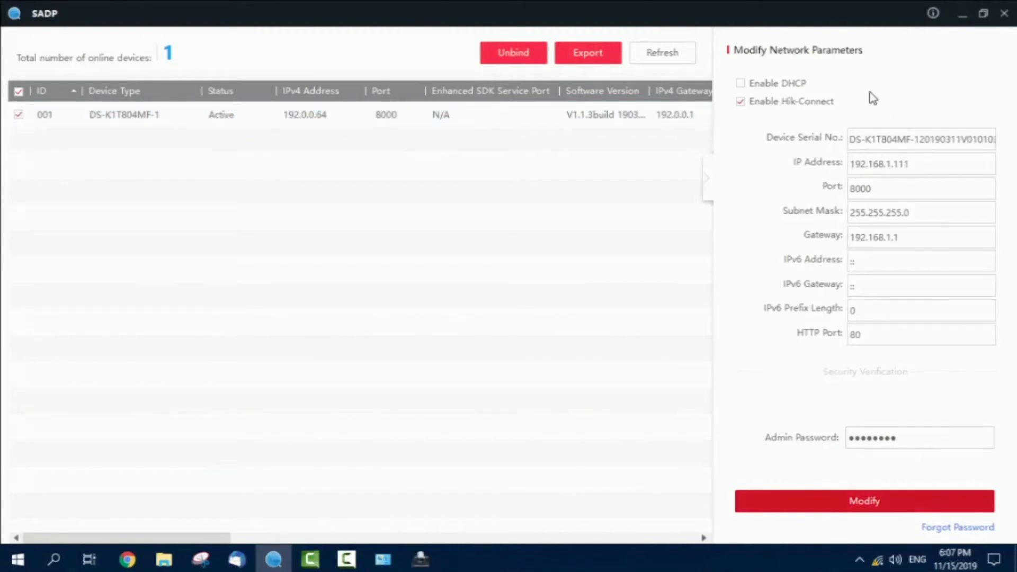
pyautogui.moveTo(901, 459)
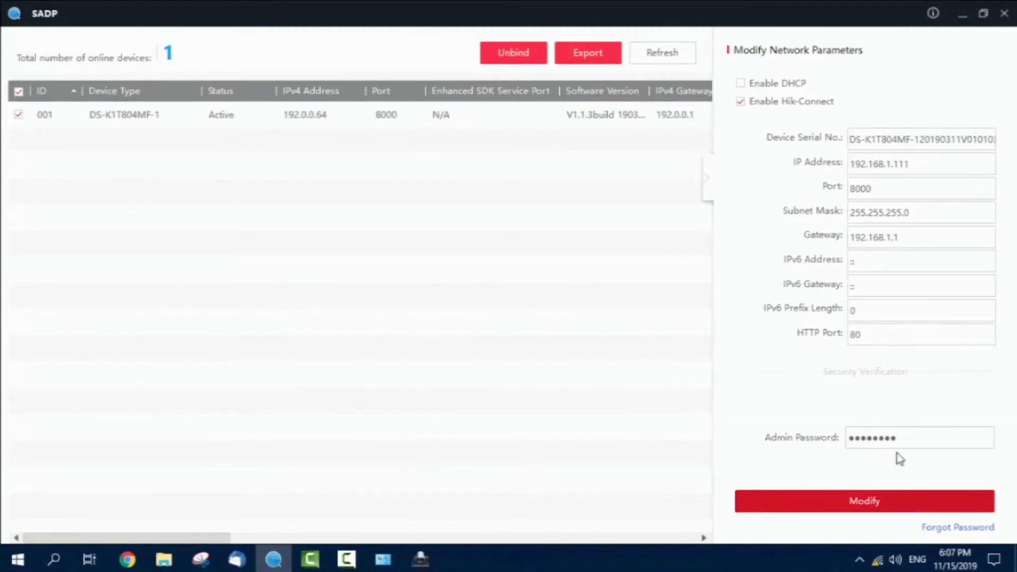
pyautogui.click(662, 52)
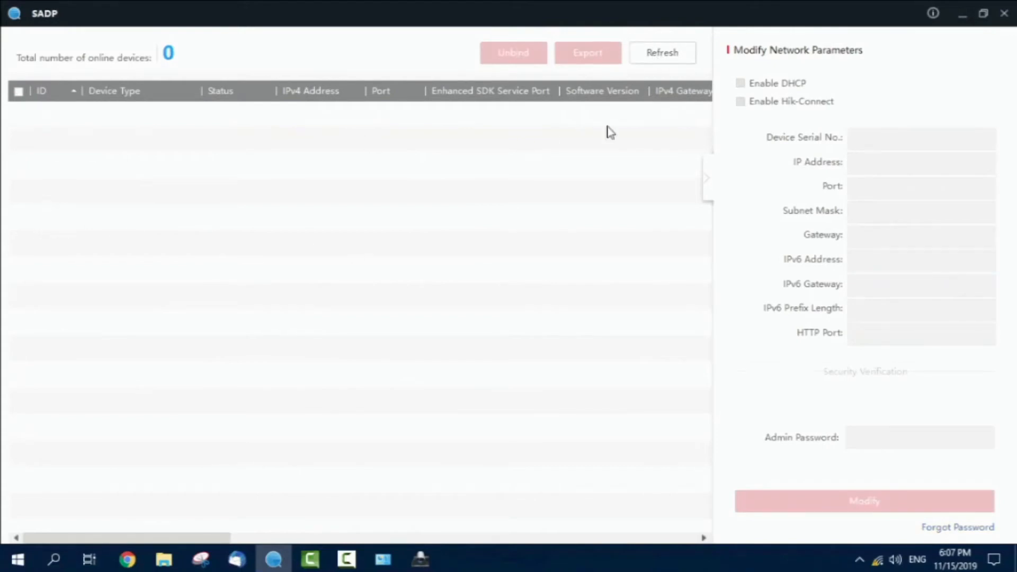
pyautogui.click(18, 115)
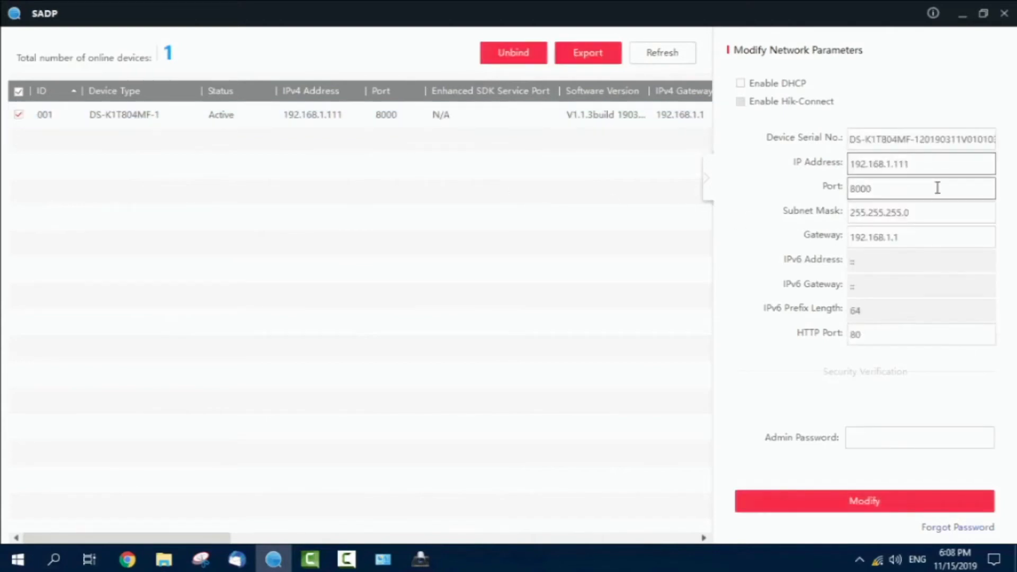
pyautogui.doubleClick(879, 164)
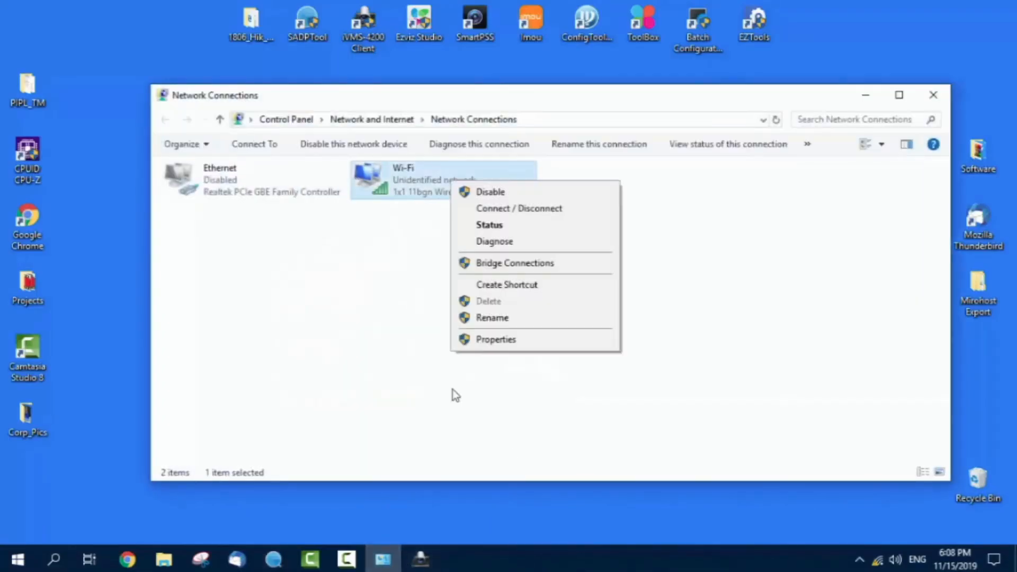
# Set the Wi-Fi adapter's IPv4 back to Obtain an IP address automatically
pyautogui.click(496, 339)
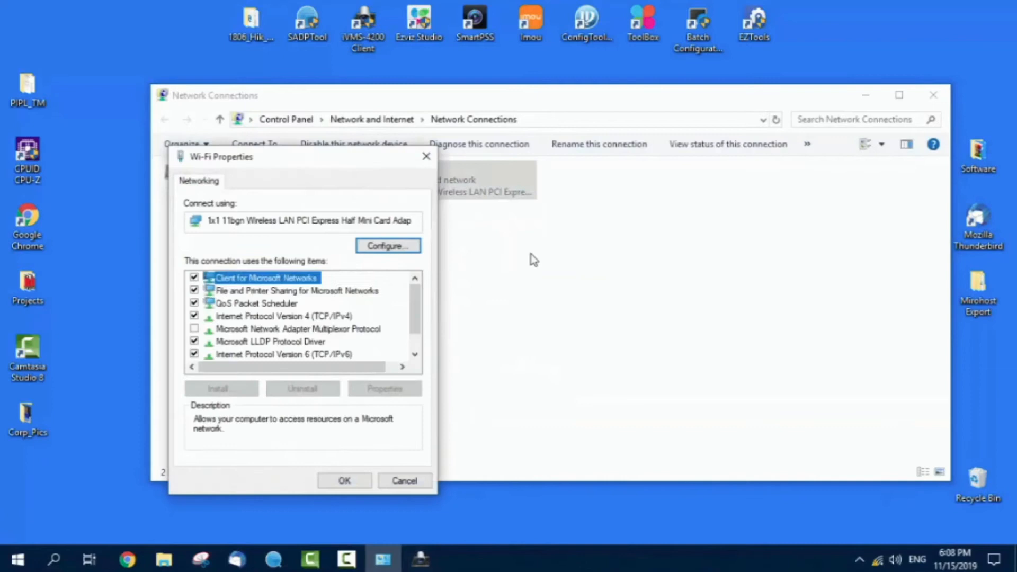
pyautogui.doubleClick(286, 316)
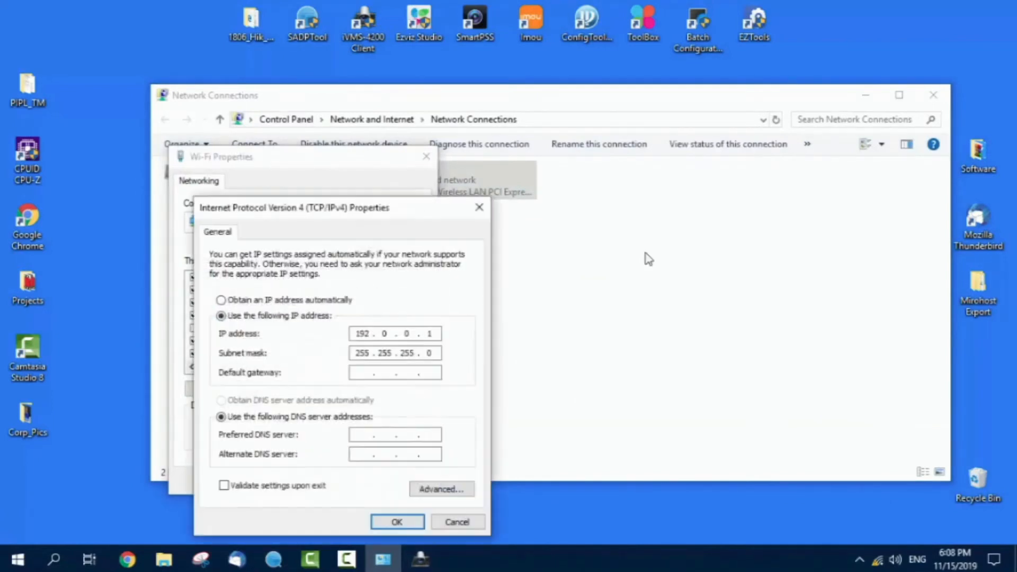
pyautogui.click(221, 300)
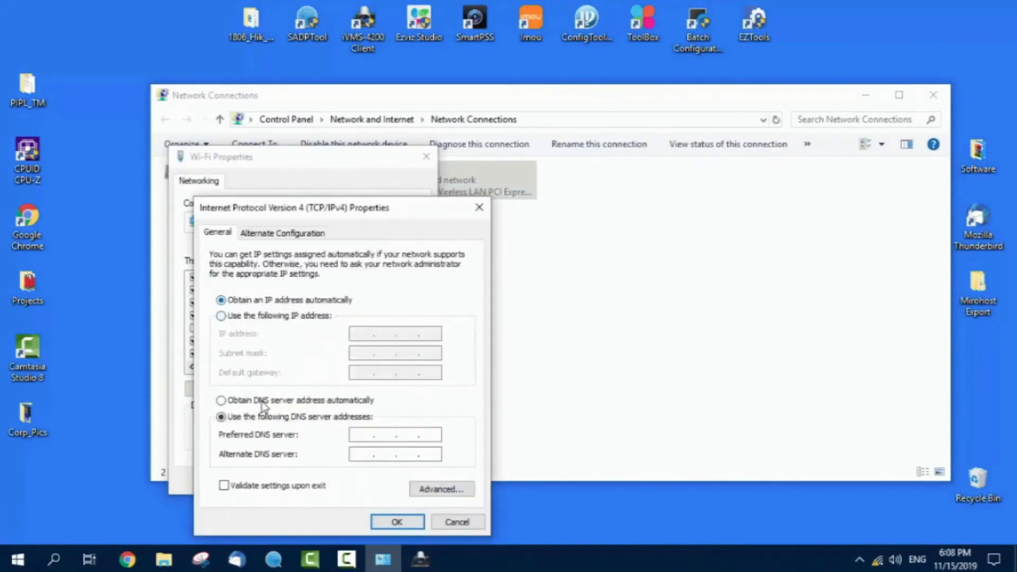
pyautogui.click(396, 521)
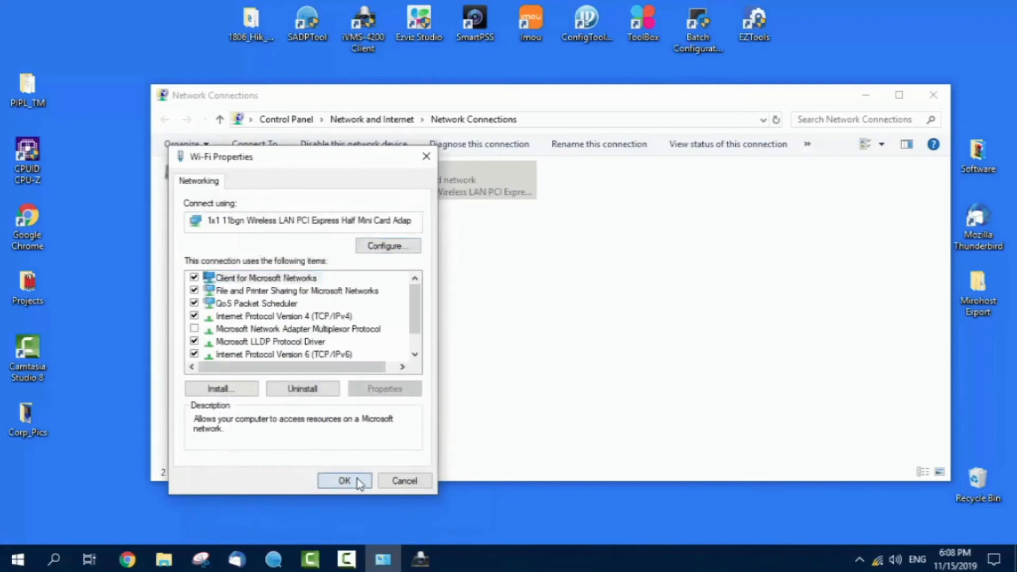
pyautogui.click(344, 481)
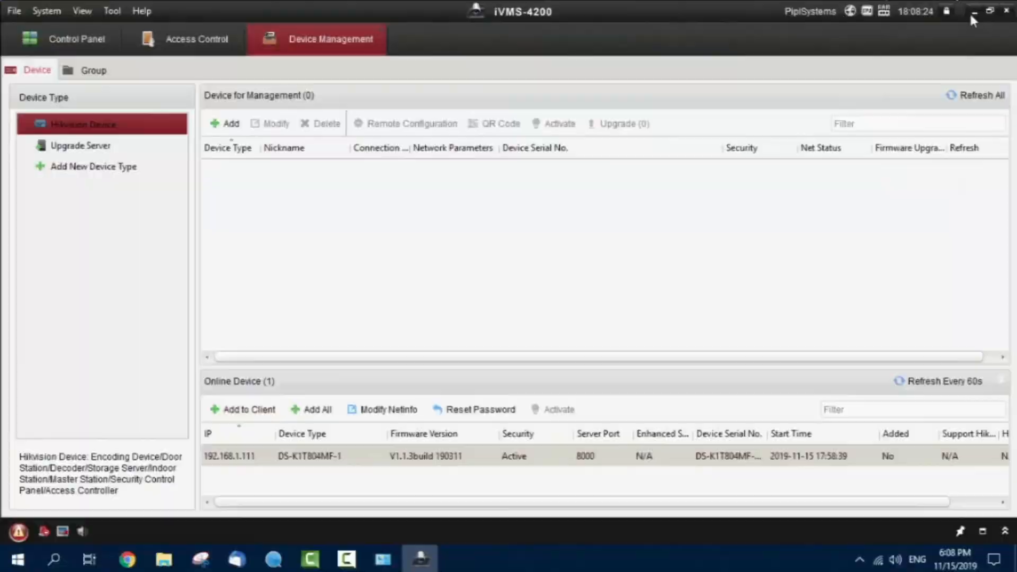
pyautogui.click(973, 11)
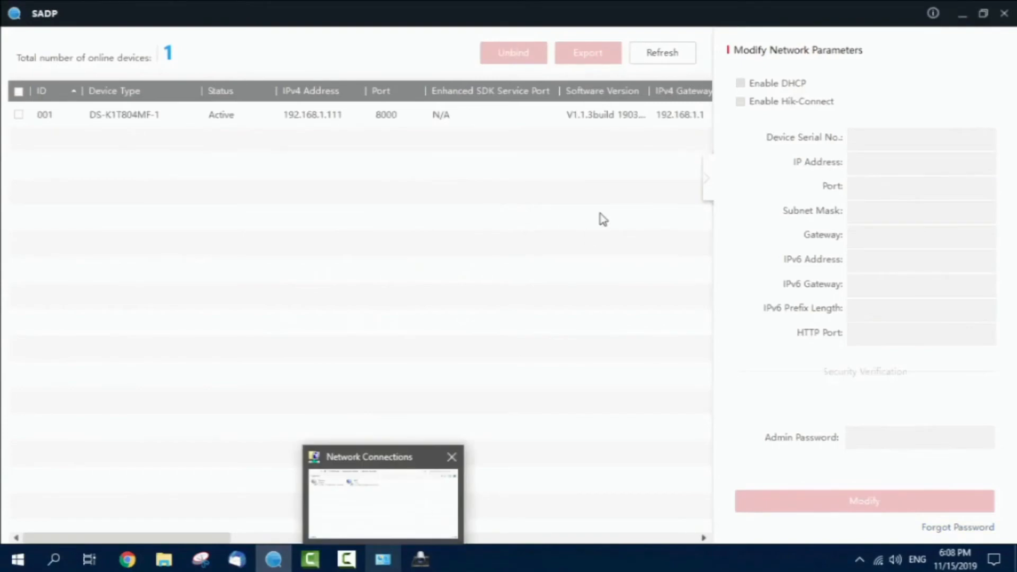
pyautogui.click(18, 115)
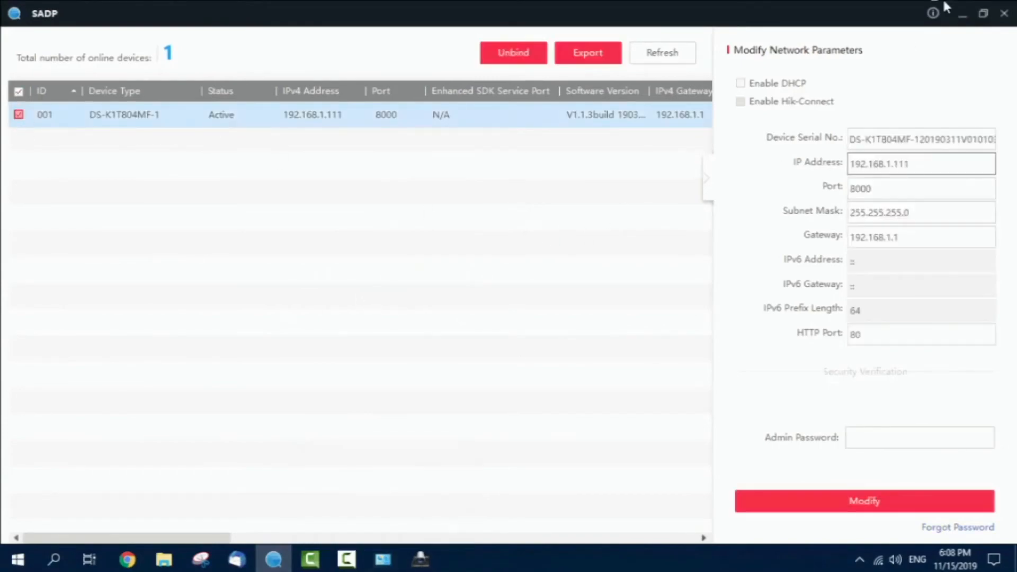
pyautogui.click(420, 559)
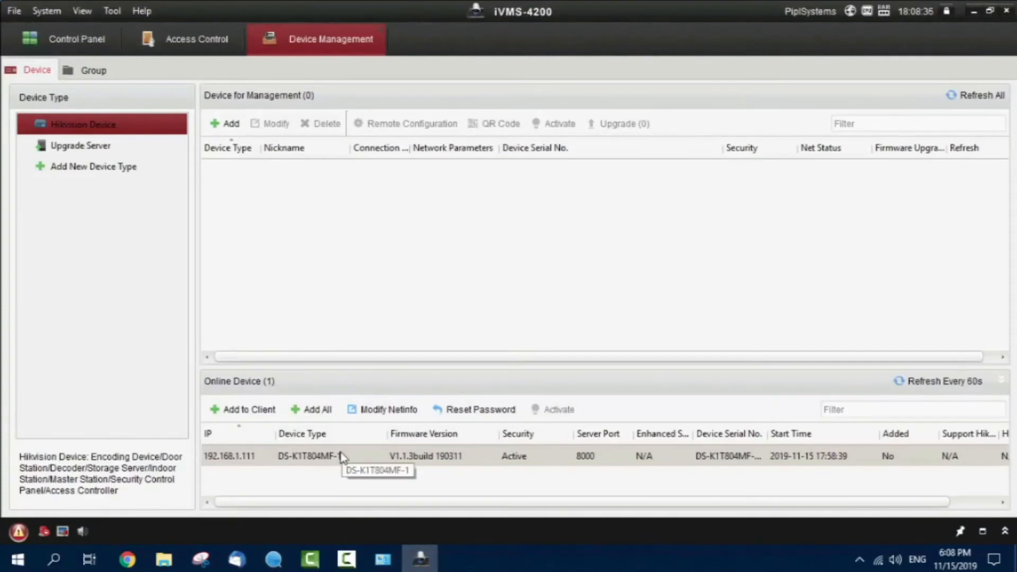
pyautogui.moveTo(402, 217)
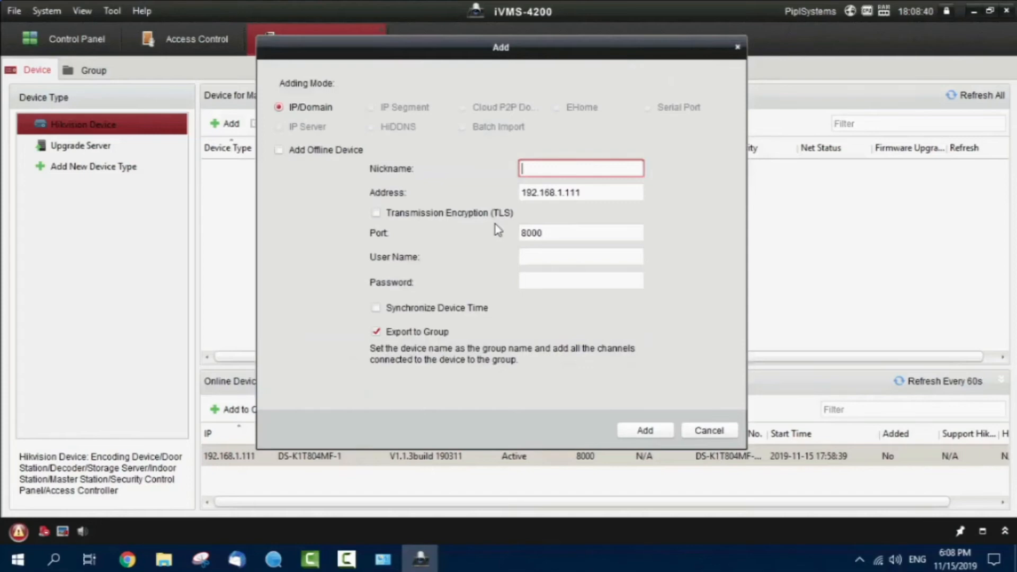
# Add device 'Terminal' at 192.168.1.111:8000 as user admin, with device time synchronized
pyautogui.write('Terminal')
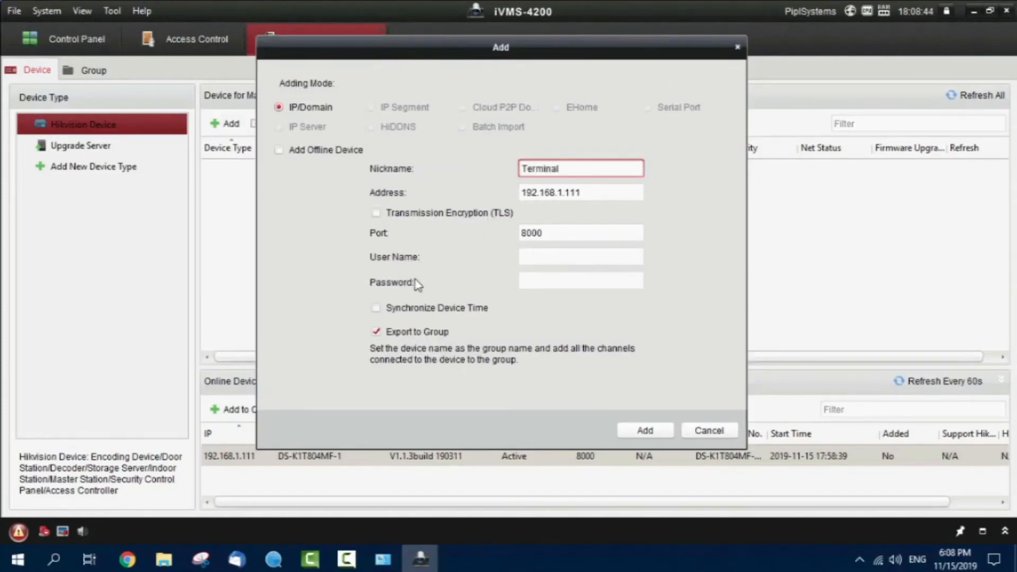
pyautogui.write('admin')
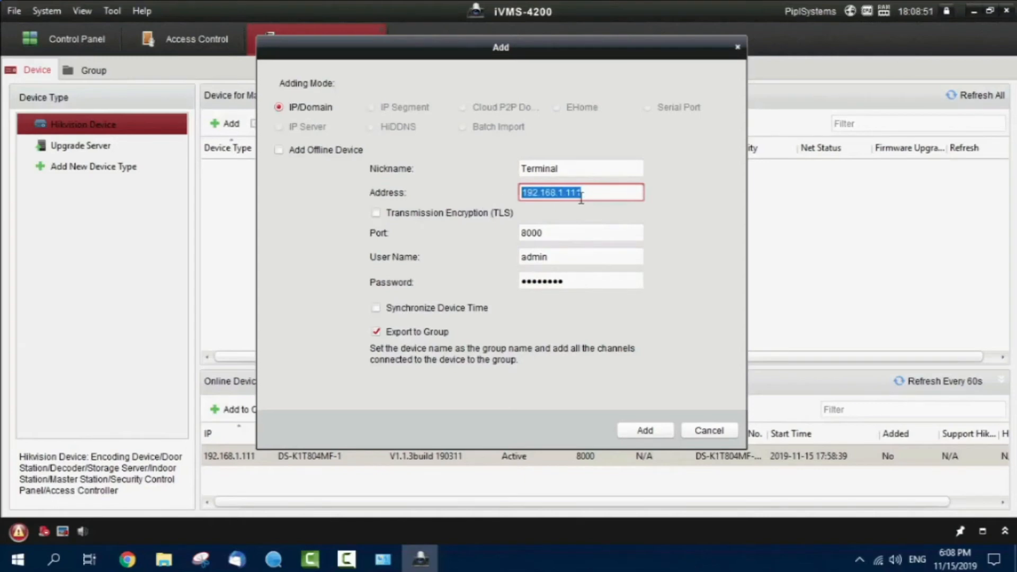
pyautogui.click(376, 307)
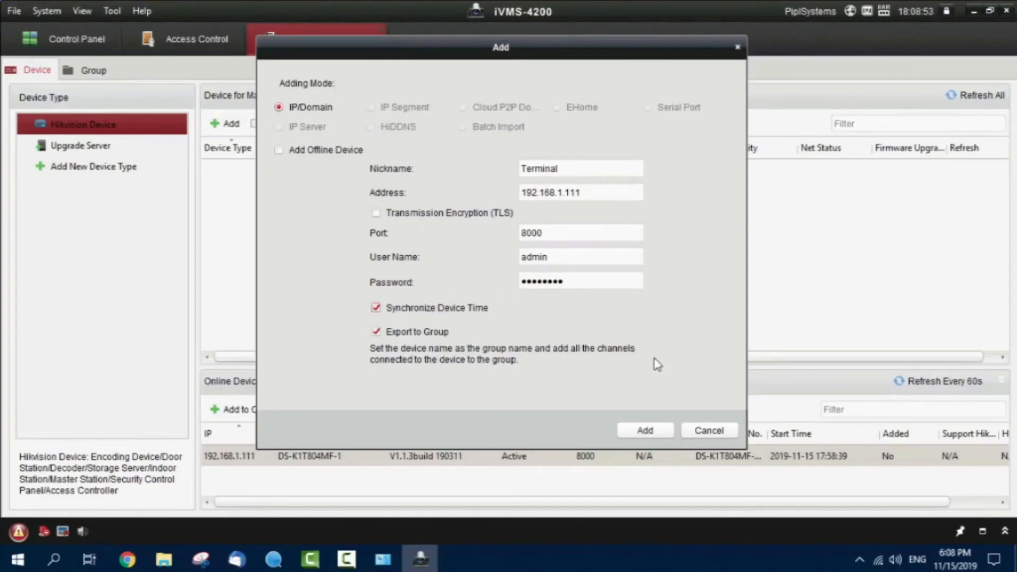
pyautogui.click(708, 431)
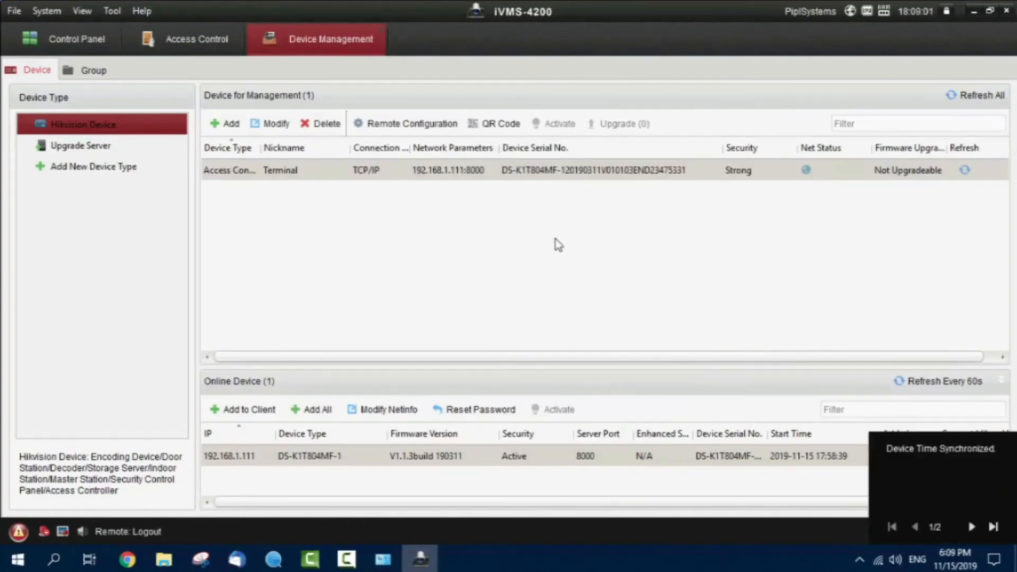
pyautogui.moveTo(601, 288)
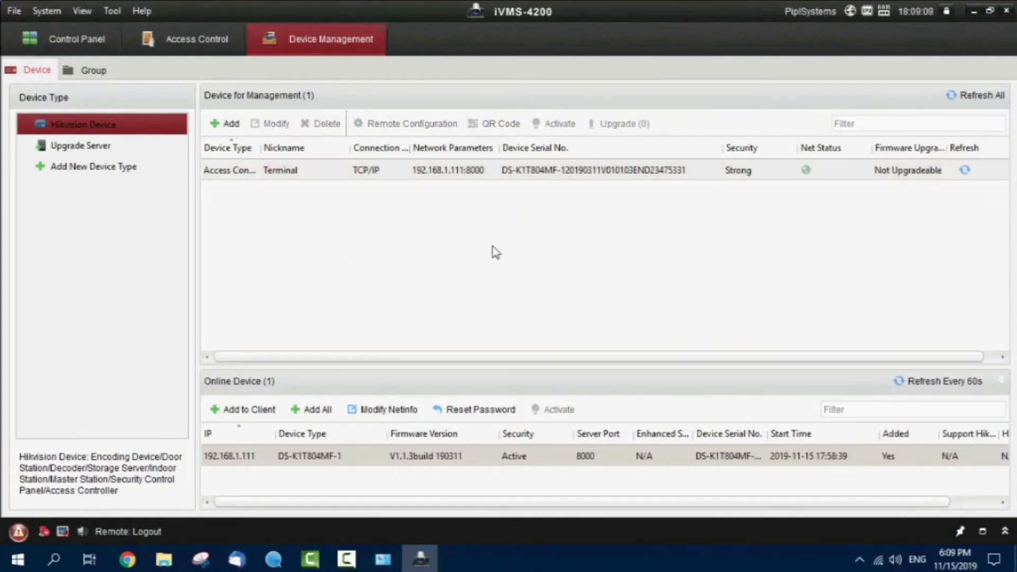
pyautogui.click(448, 170)
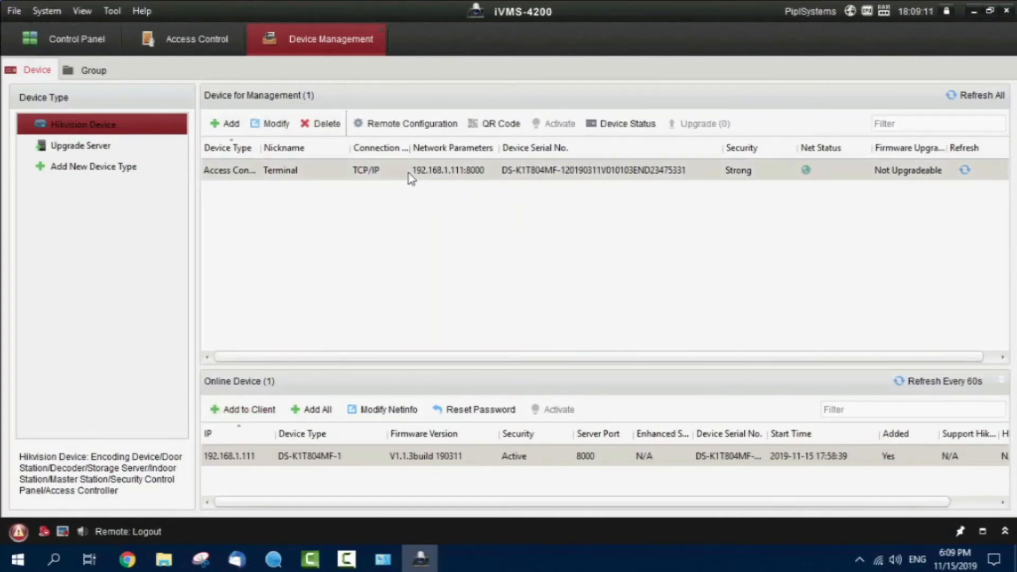
pyautogui.moveTo(346, 350)
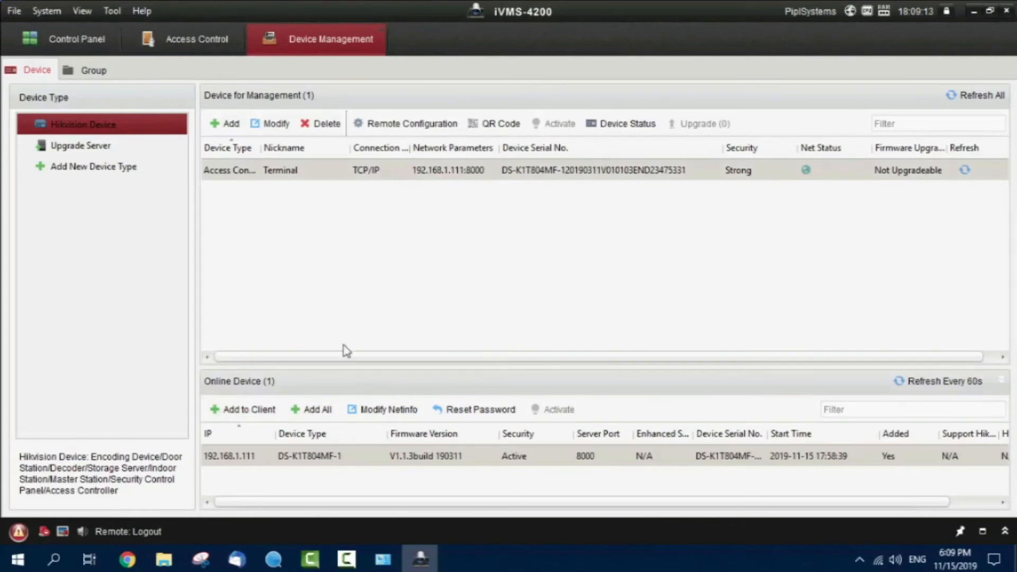
pyautogui.moveTo(322, 39)
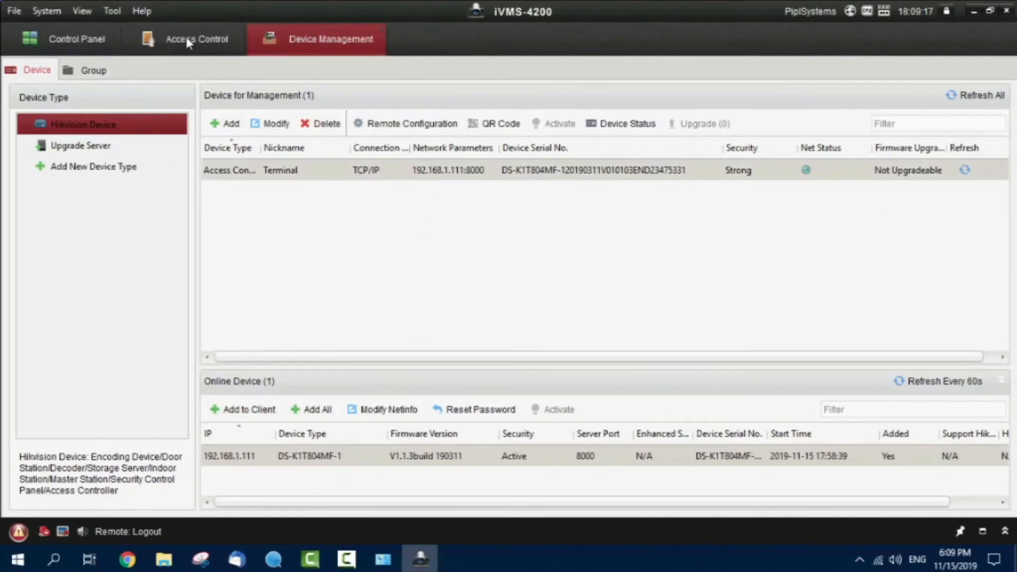
# Create the 'Pipl Systems' organization under Access Control
pyautogui.click(196, 39)
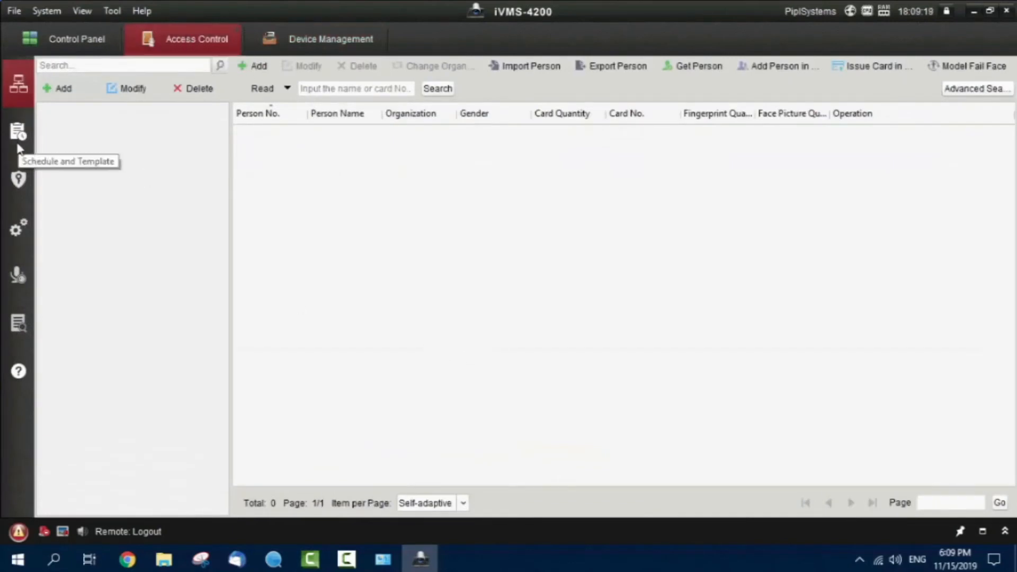
pyautogui.moveTo(18, 83)
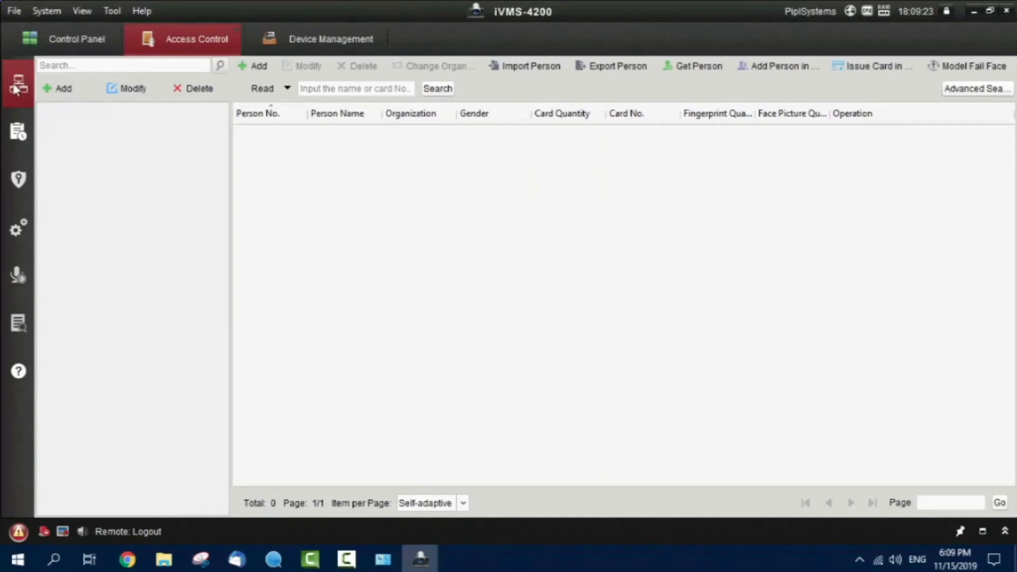
pyautogui.moveTo(18, 84)
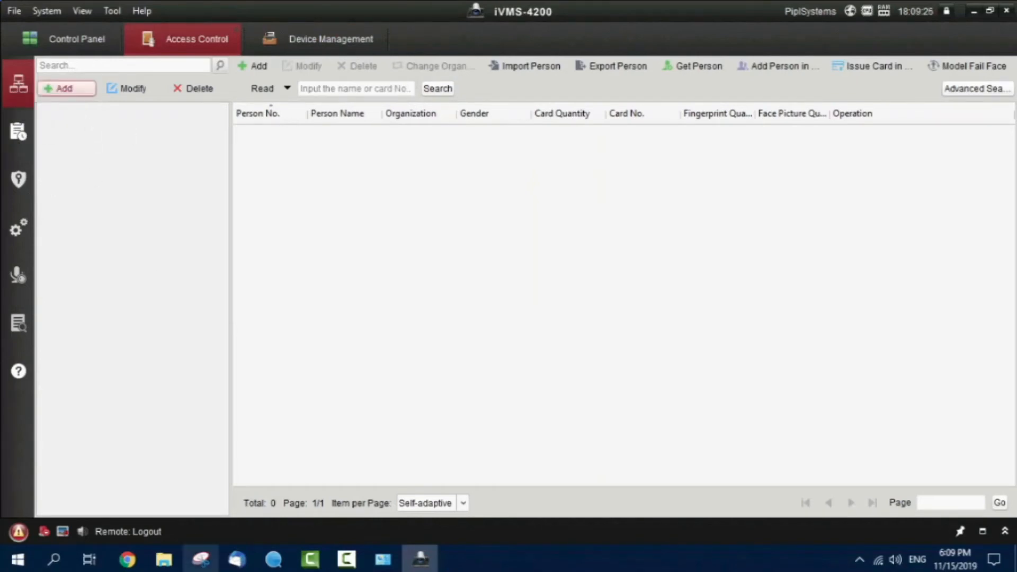
pyautogui.click(63, 88)
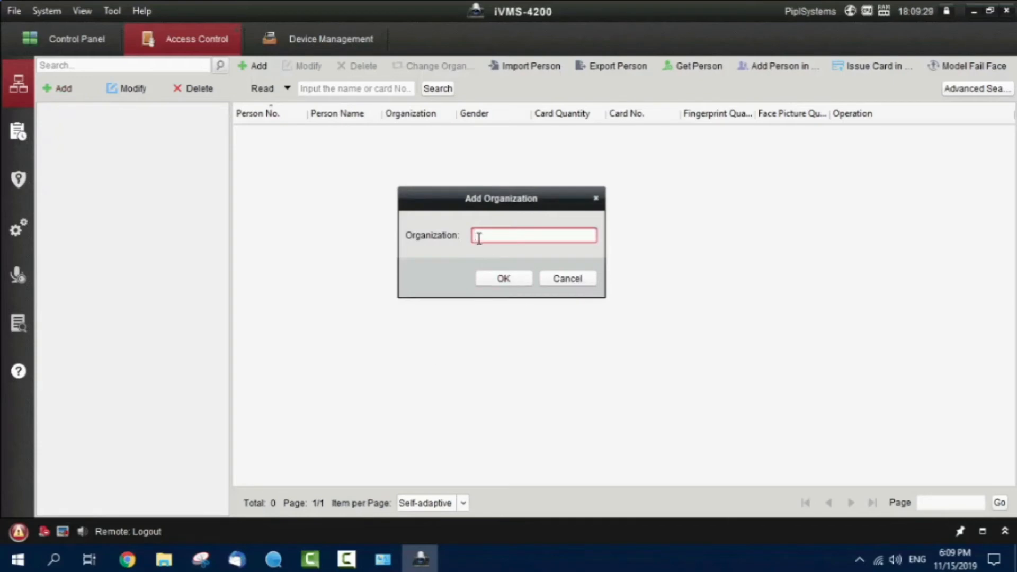
pyautogui.write('Pipl Systems')
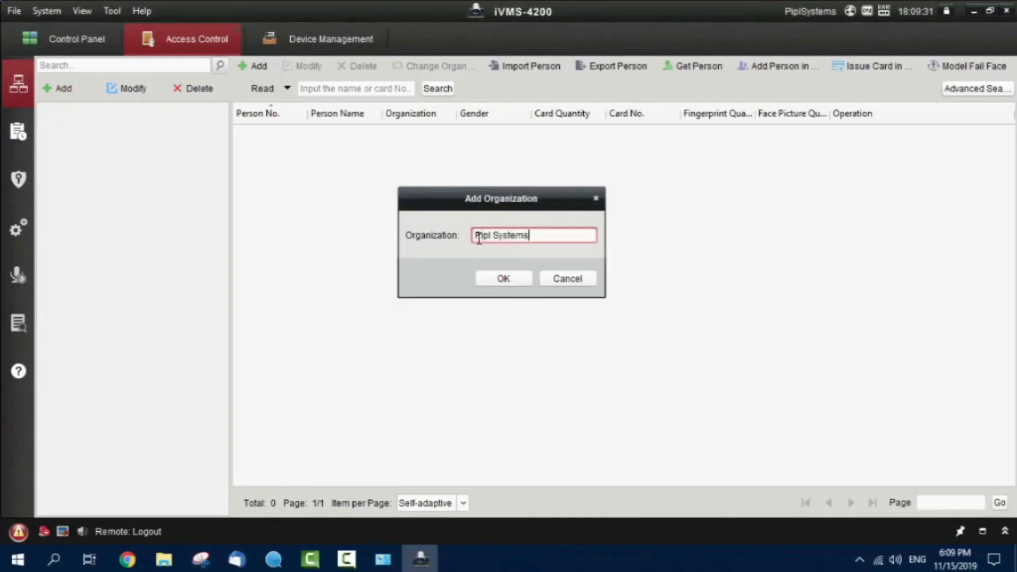
pyautogui.click(503, 278)
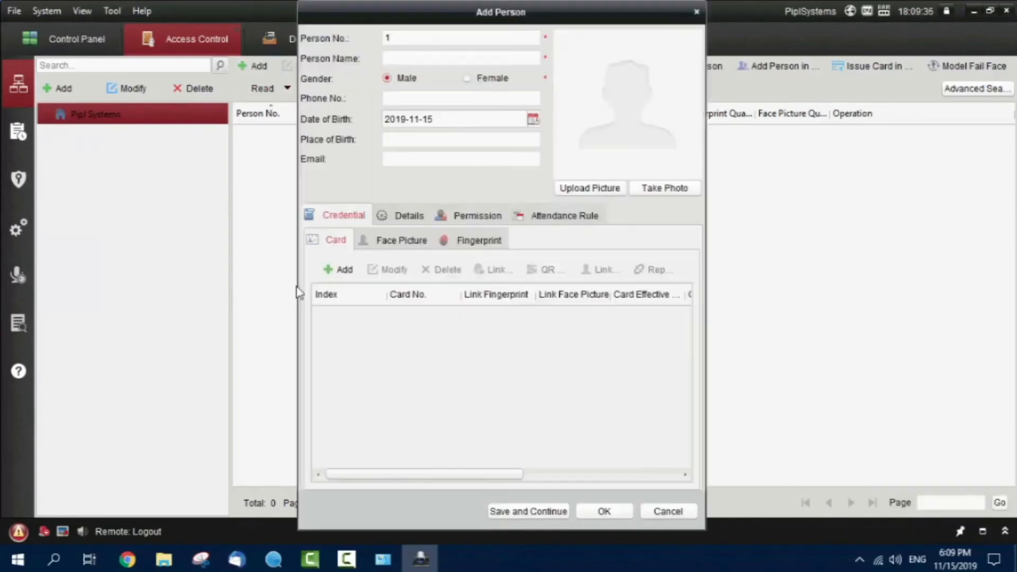
# Fill in person 1 as Daniel, phone 2387283, born 1789-11-15, and begin adding a card
pyautogui.click(460, 38)
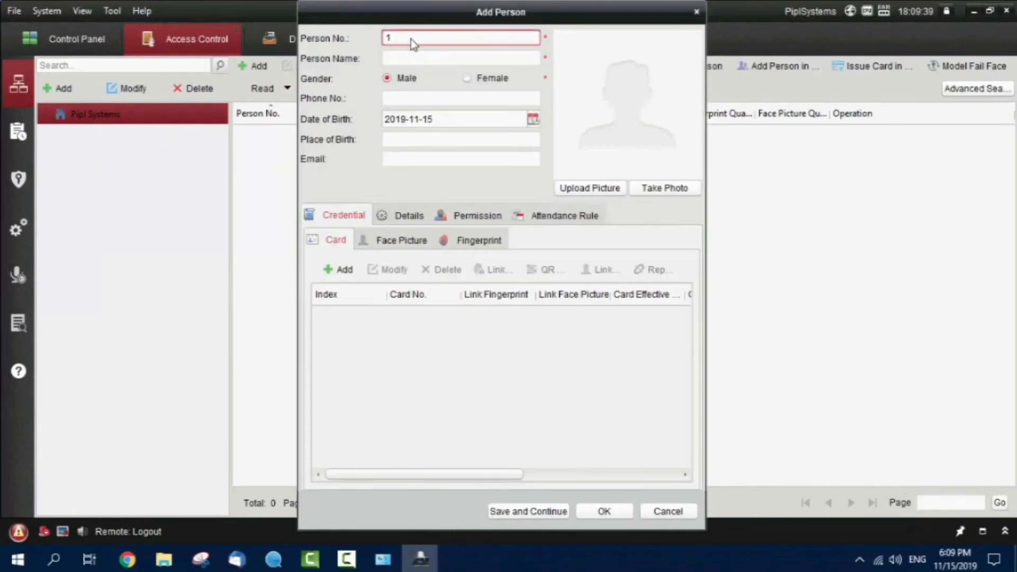
pyautogui.write('Daniel')
pyautogui.click(461, 98)
pyautogui.write('2387283')
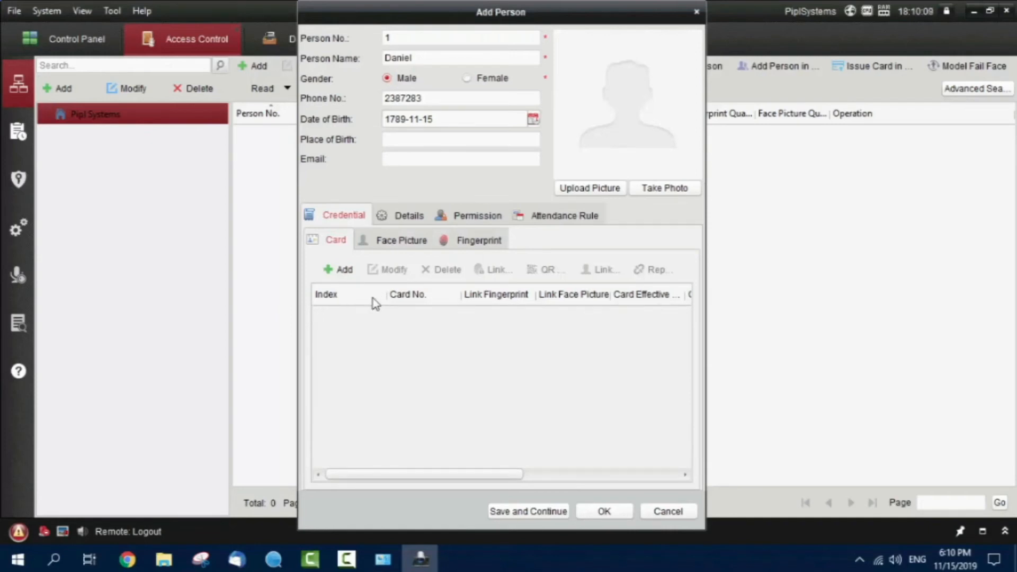
pyautogui.click(337, 269)
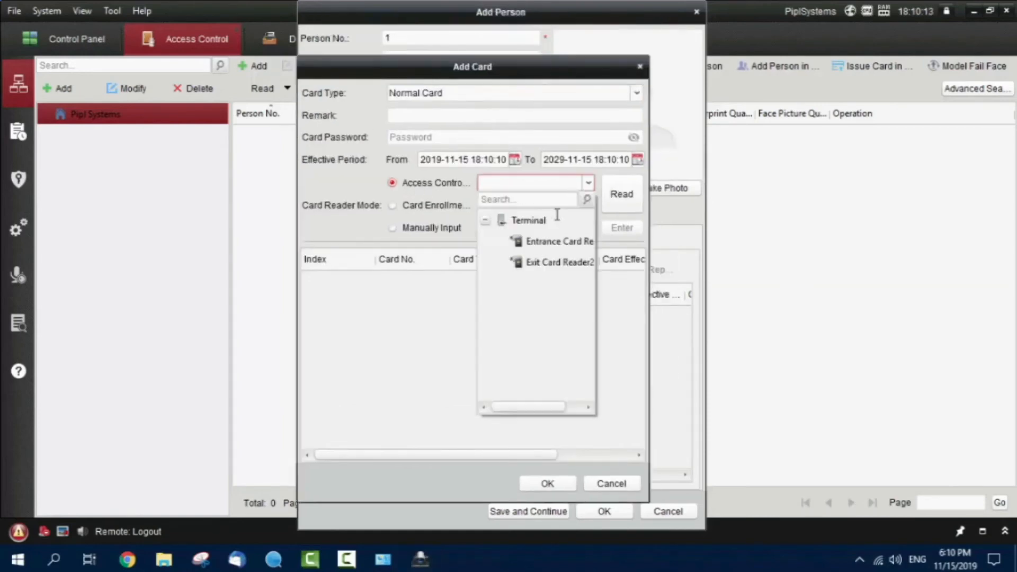
pyautogui.click(559, 241)
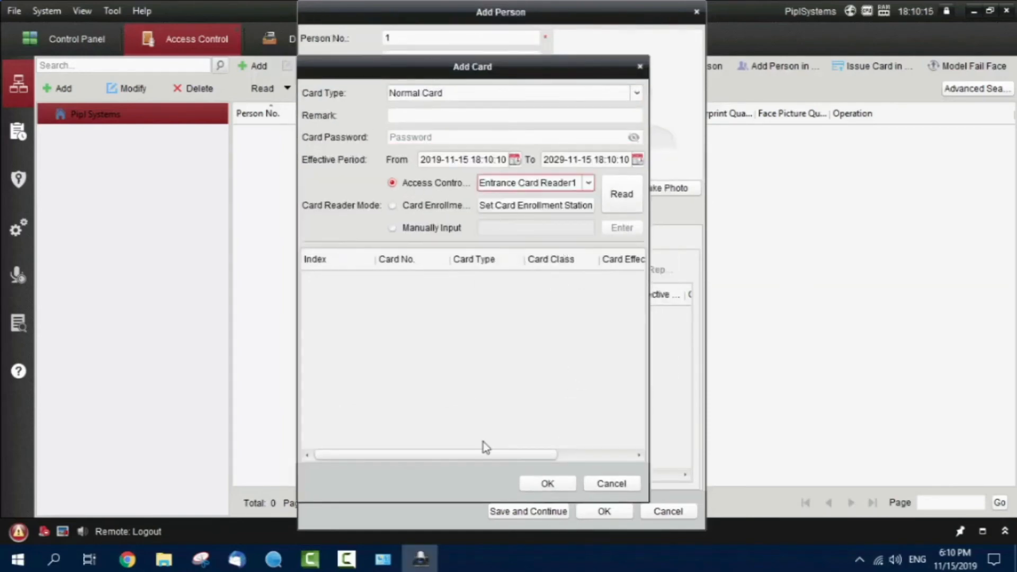
pyautogui.click(620, 194)
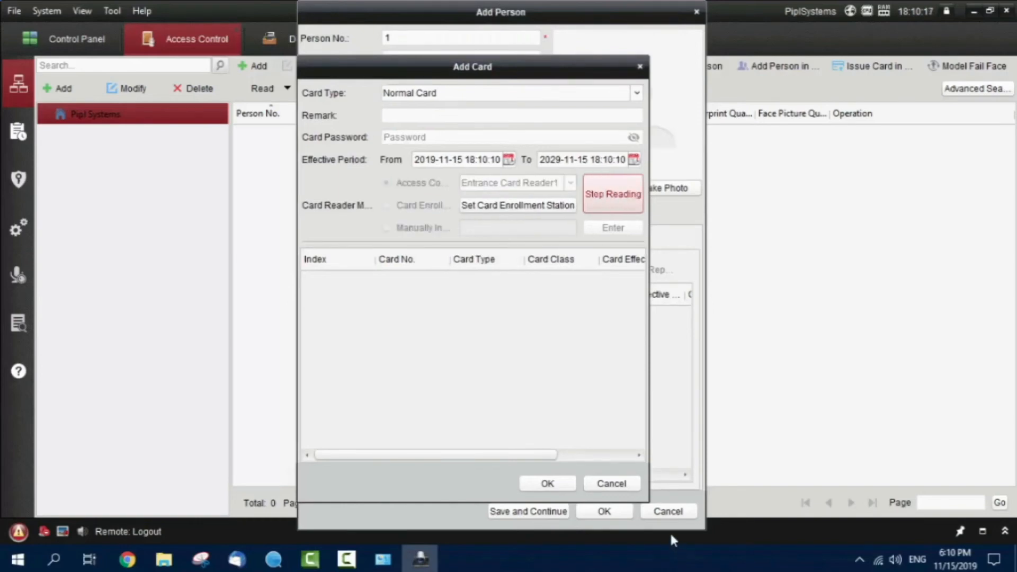
pyautogui.moveTo(687, 564)
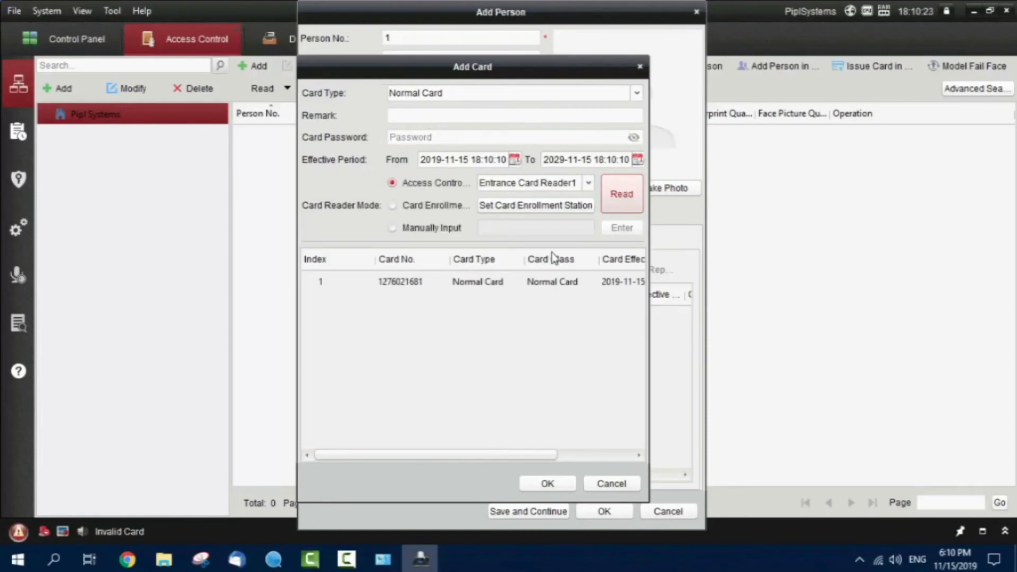
pyautogui.moveTo(236, 535)
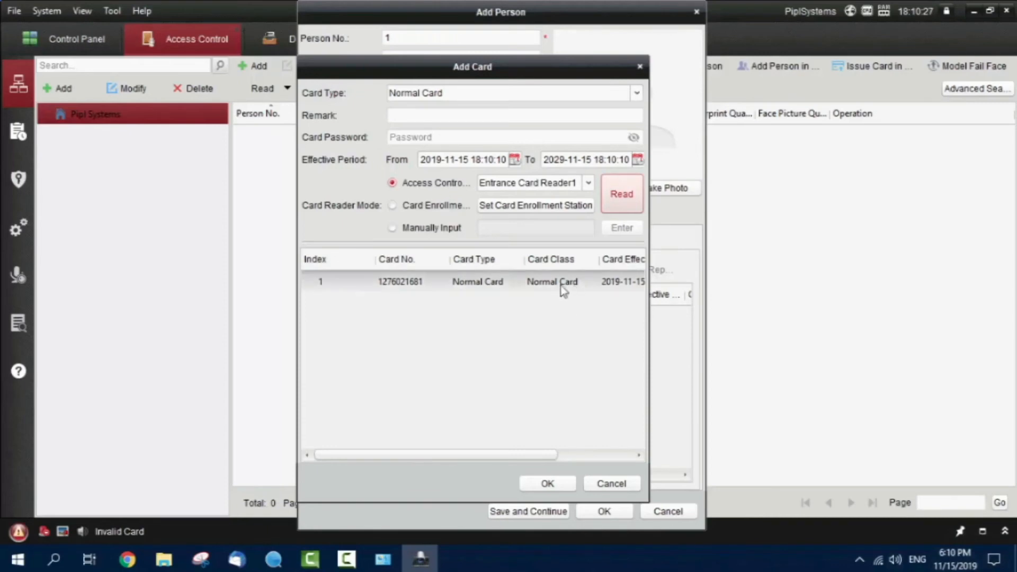
pyautogui.click(547, 483)
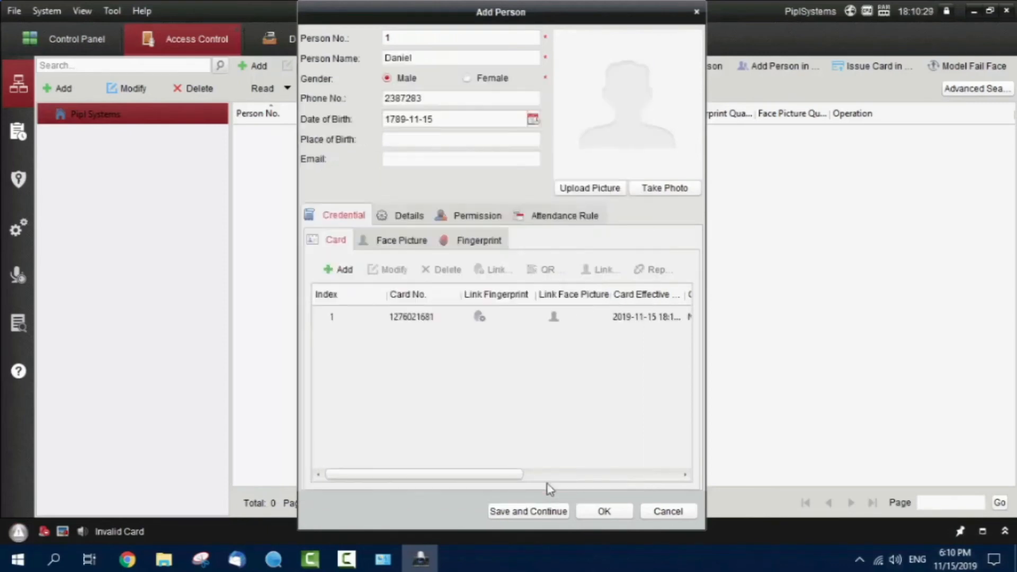
pyautogui.moveTo(422, 474); pyautogui.dragTo(578, 474)
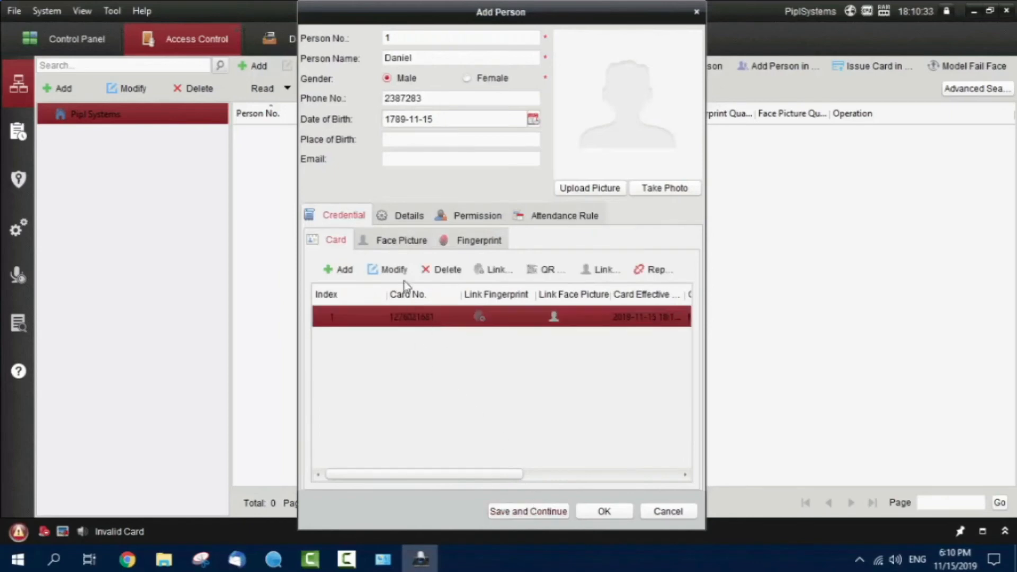
# Remotely collect Daniel's right-hand fingerprint through the Terminal, then return to his card list
pyautogui.click(479, 240)
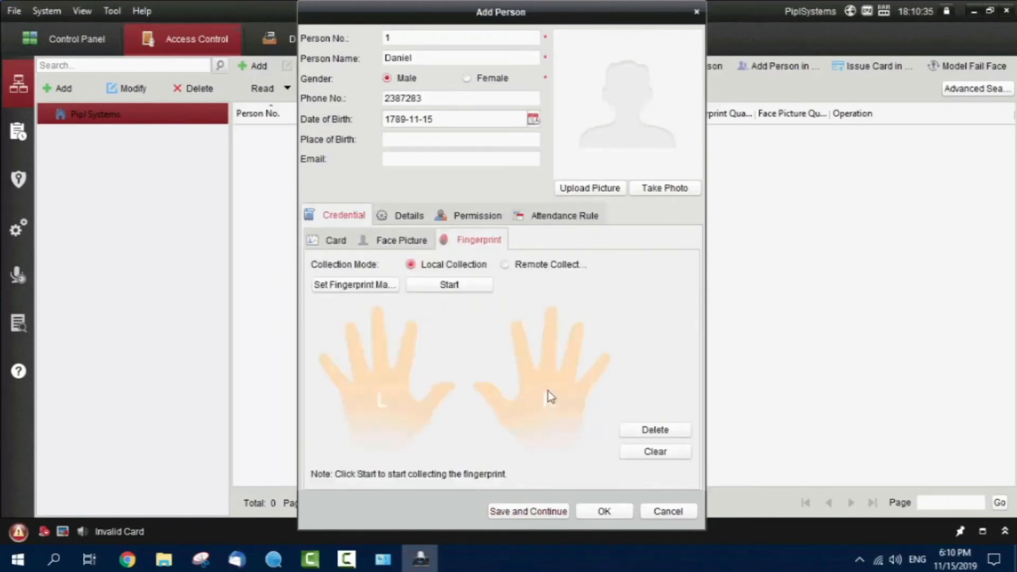
pyautogui.click(505, 263)
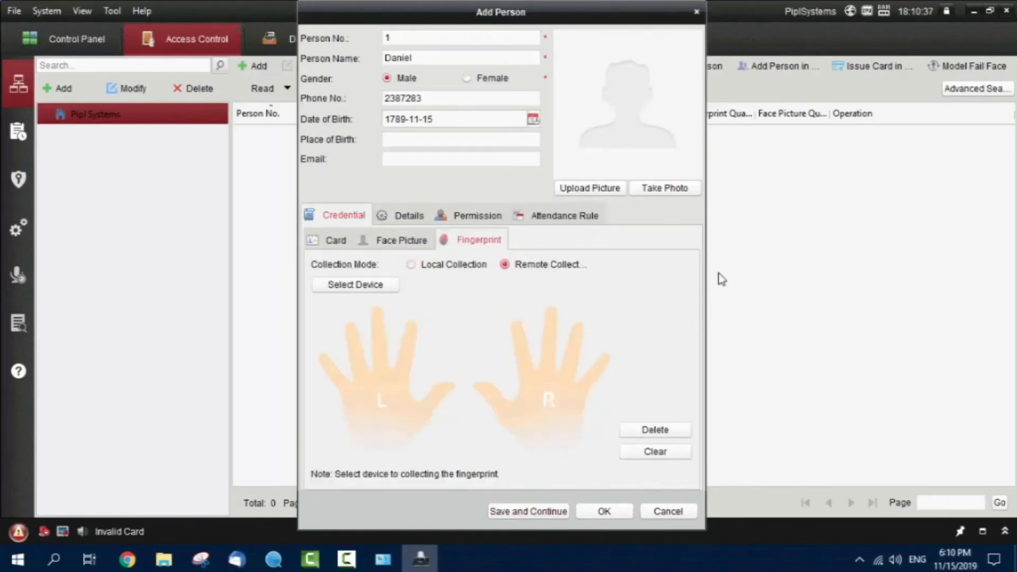
pyautogui.click(355, 284)
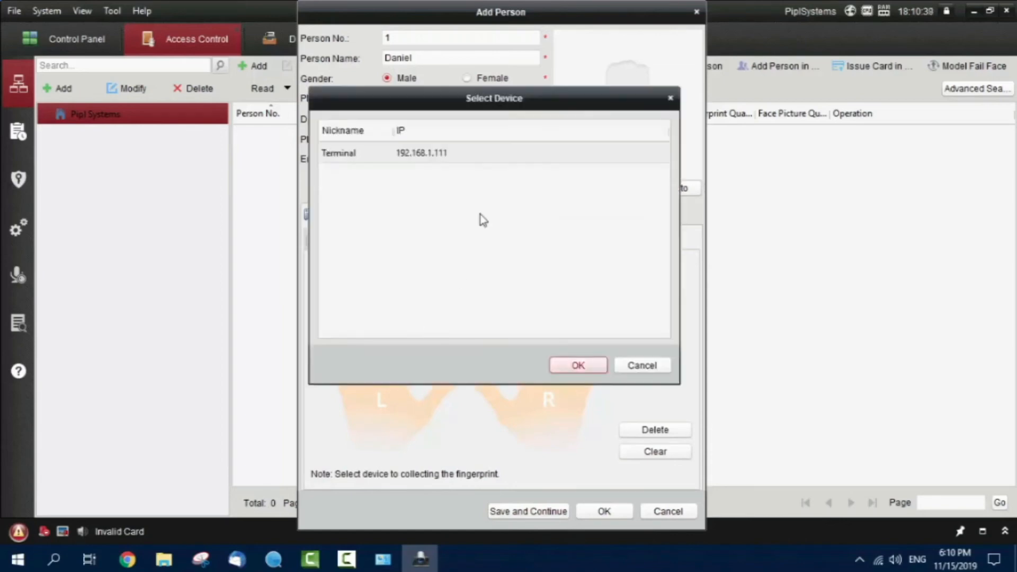
pyautogui.click(577, 364)
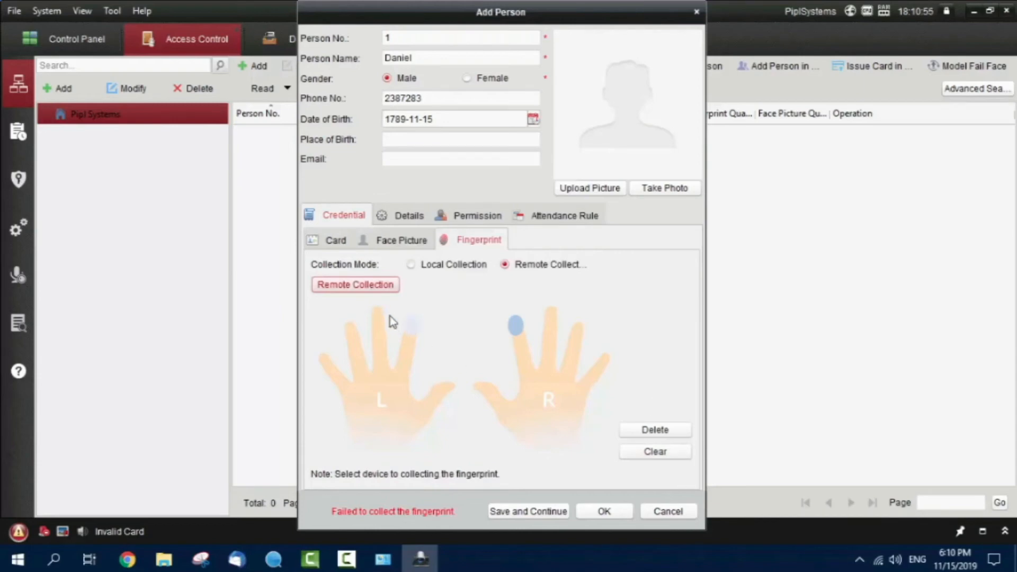
pyautogui.click(355, 284)
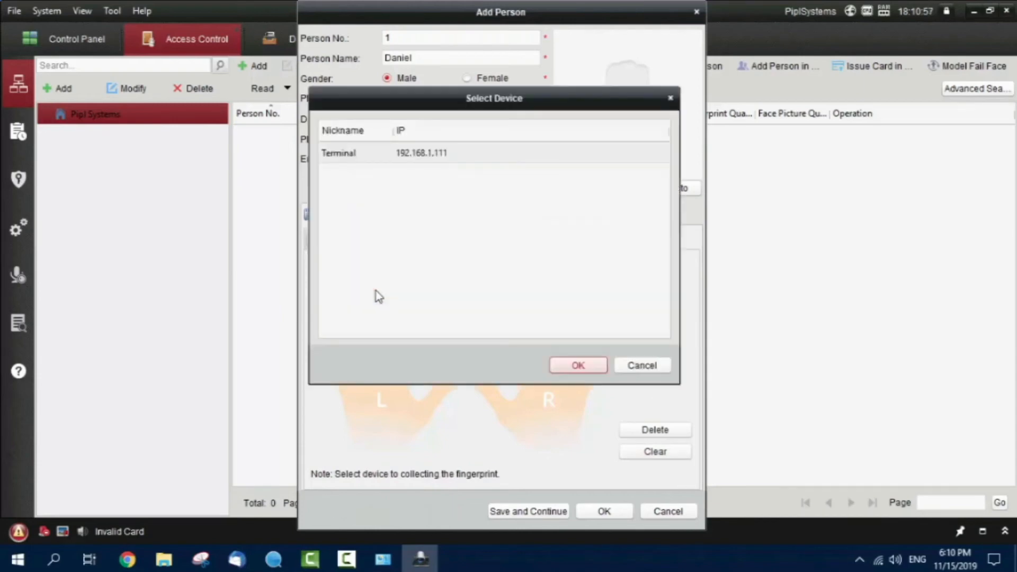
pyautogui.click(577, 364)
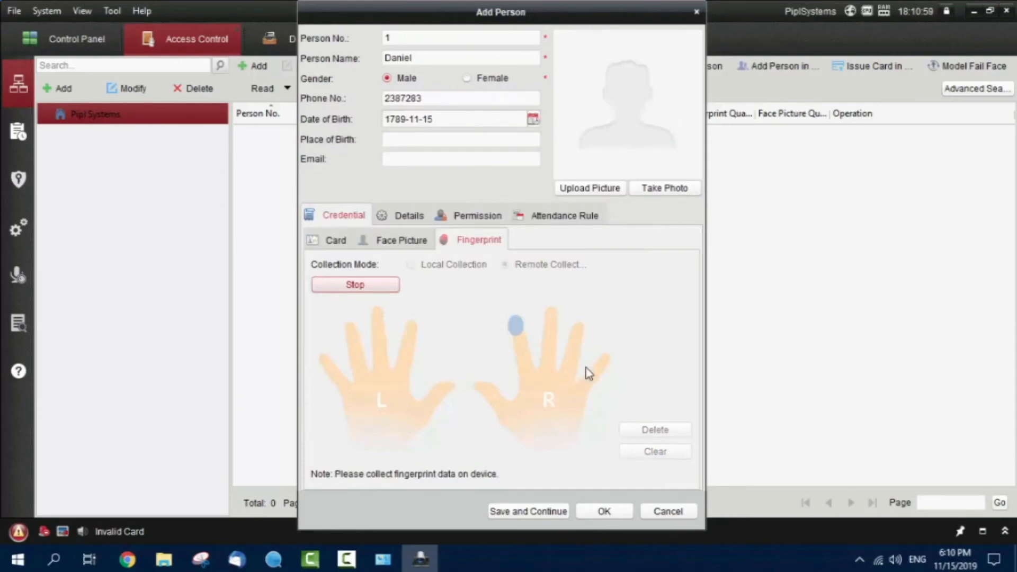
pyautogui.click(354, 284)
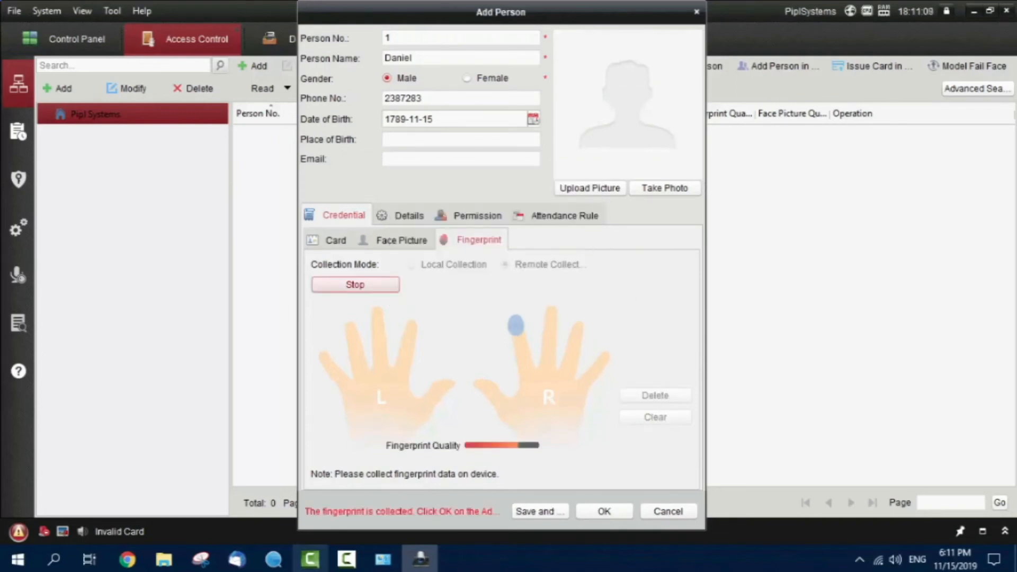
pyautogui.click(506, 264)
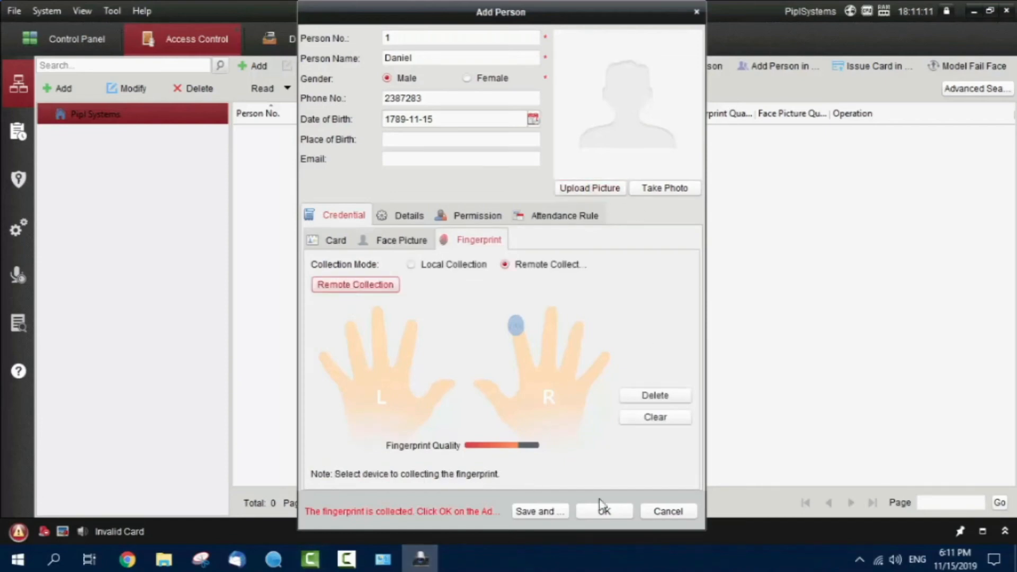
pyautogui.click(335, 239)
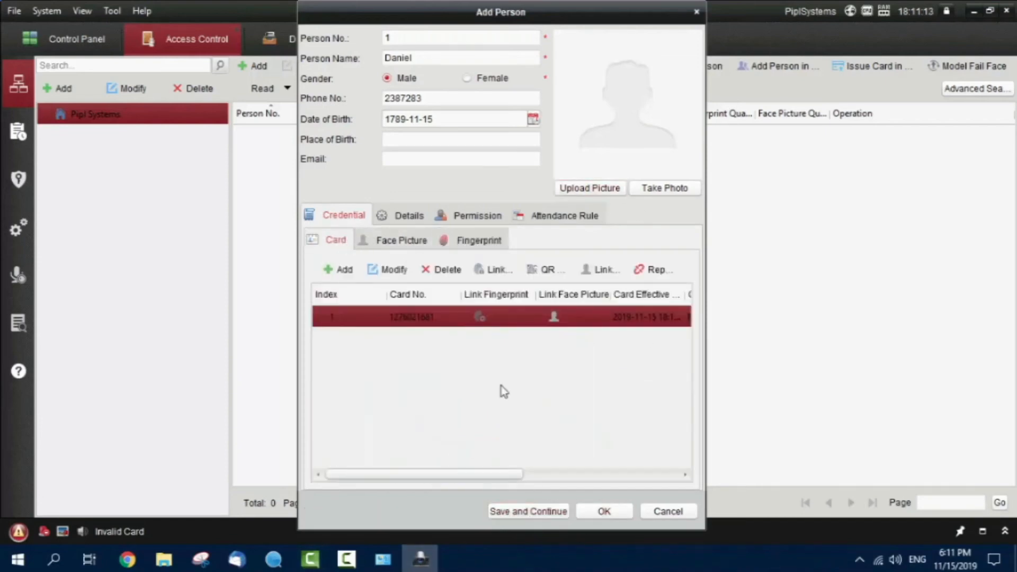
pyautogui.click(478, 239)
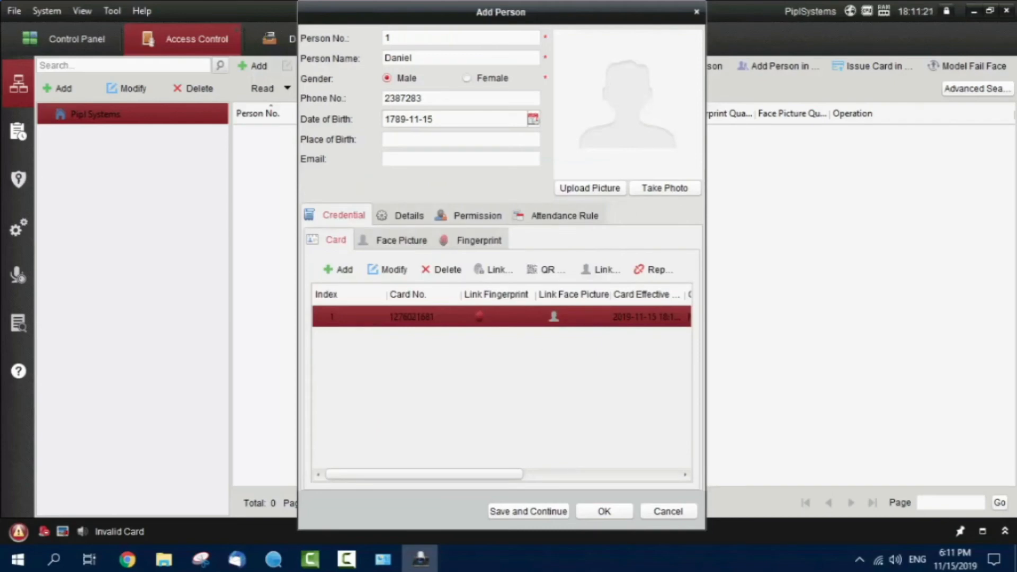
pyautogui.click(393, 269)
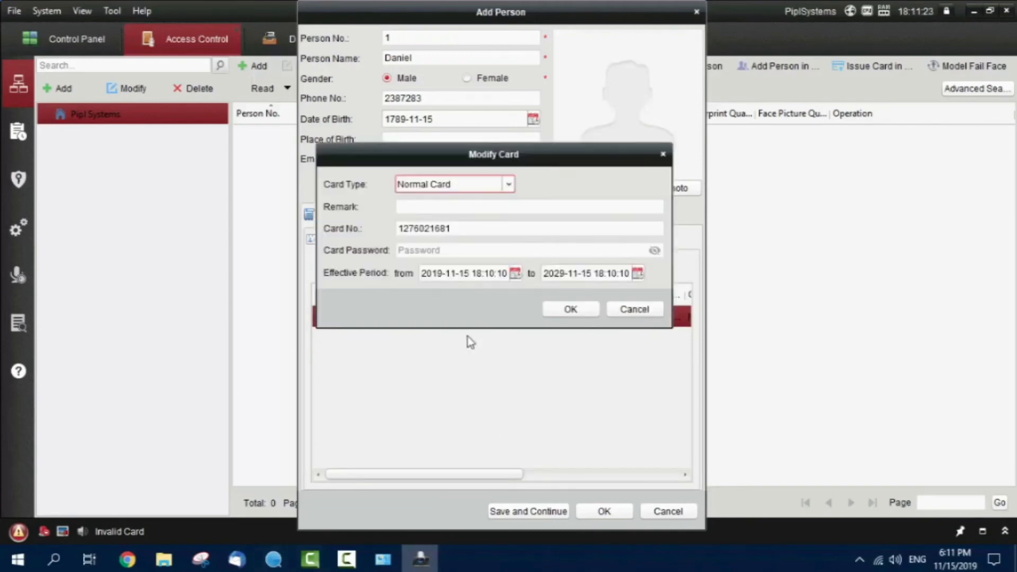
pyautogui.click(525, 250)
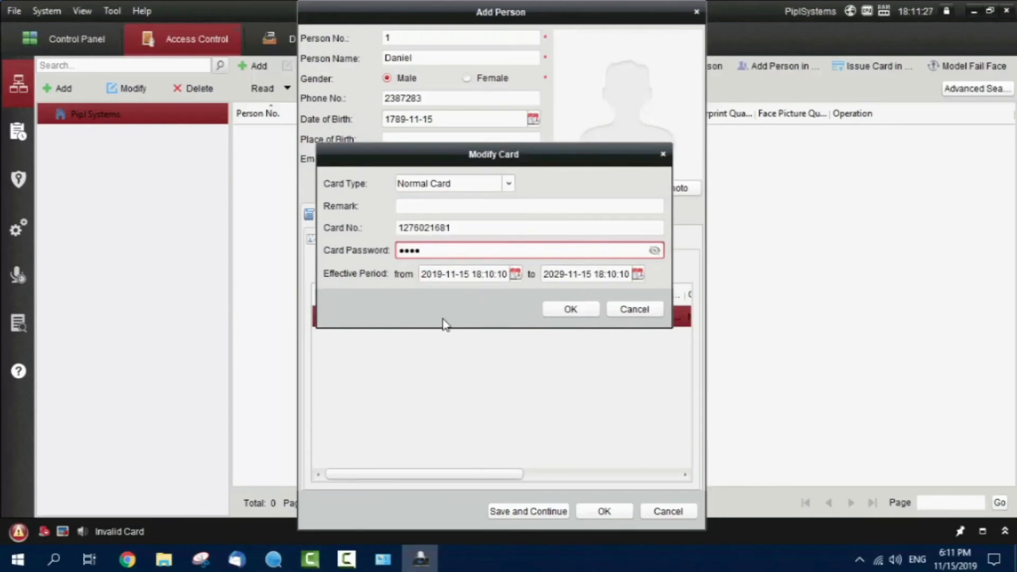
pyautogui.click(569, 308)
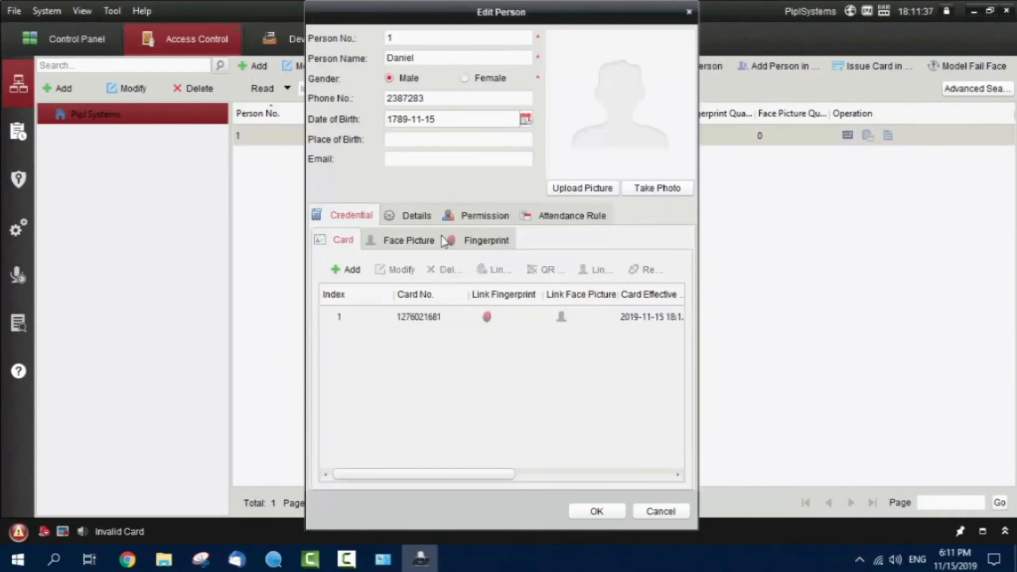
pyautogui.click(486, 240)
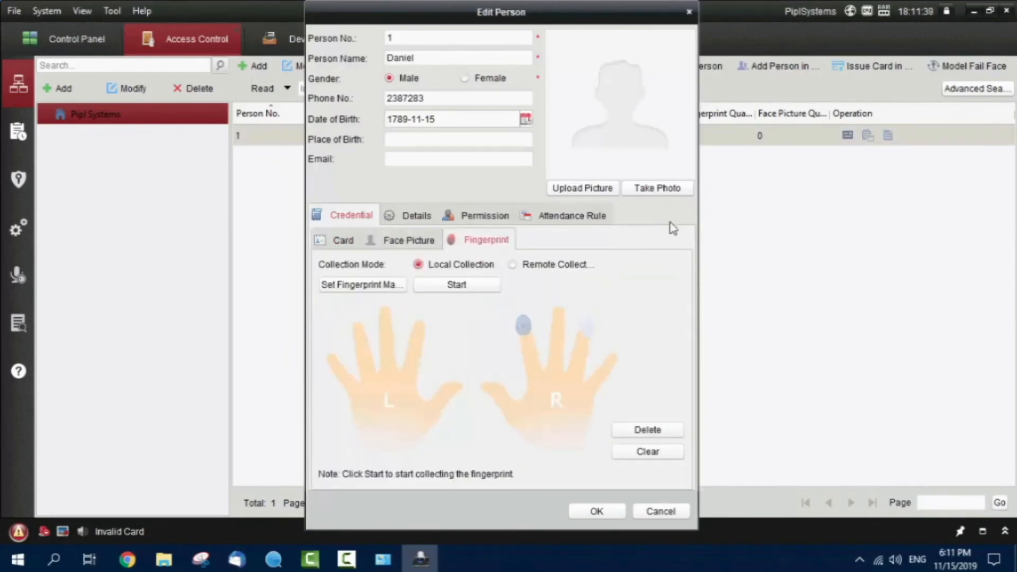
pyautogui.click(596, 511)
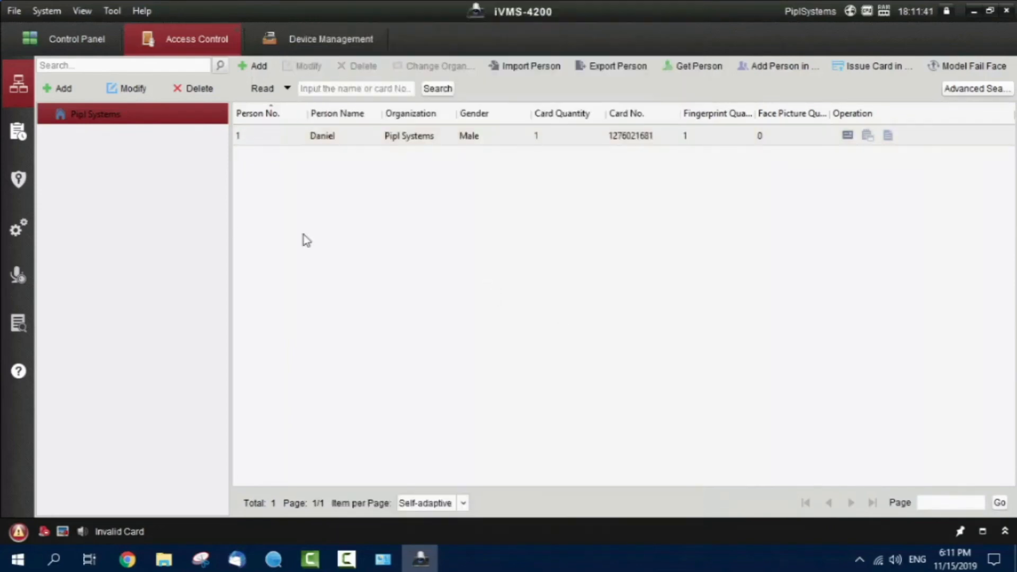
# Create permission 'Main Building Entrance' on Whole Week Template with Daniel and Terminal's Door1
pyautogui.click(18, 131)
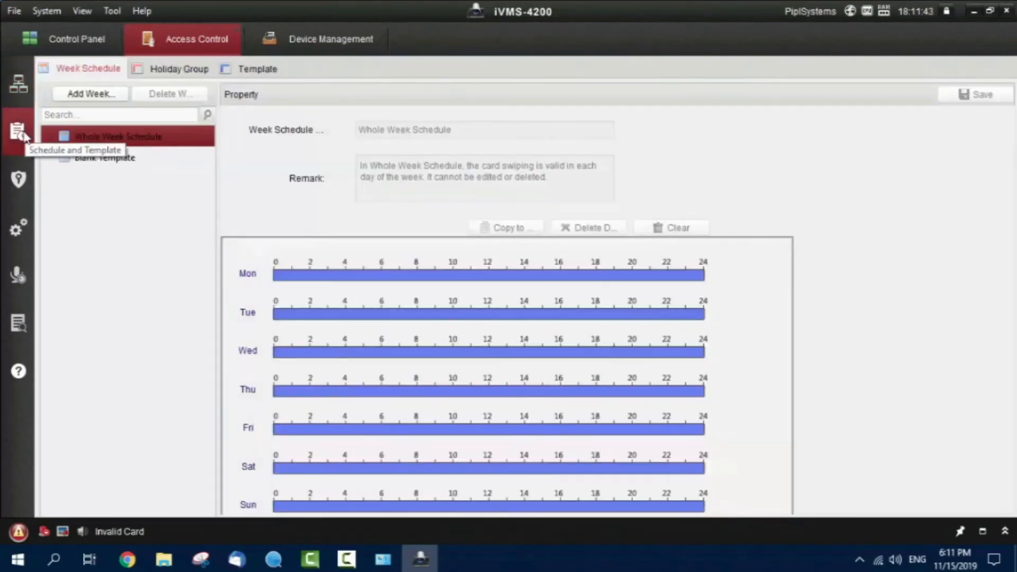
pyautogui.click(18, 179)
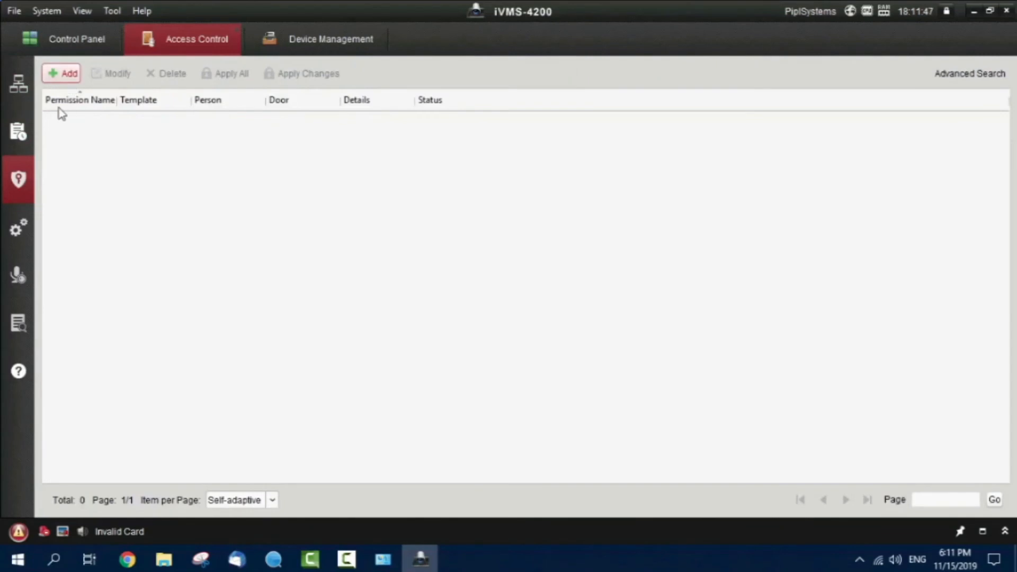
pyautogui.click(61, 72)
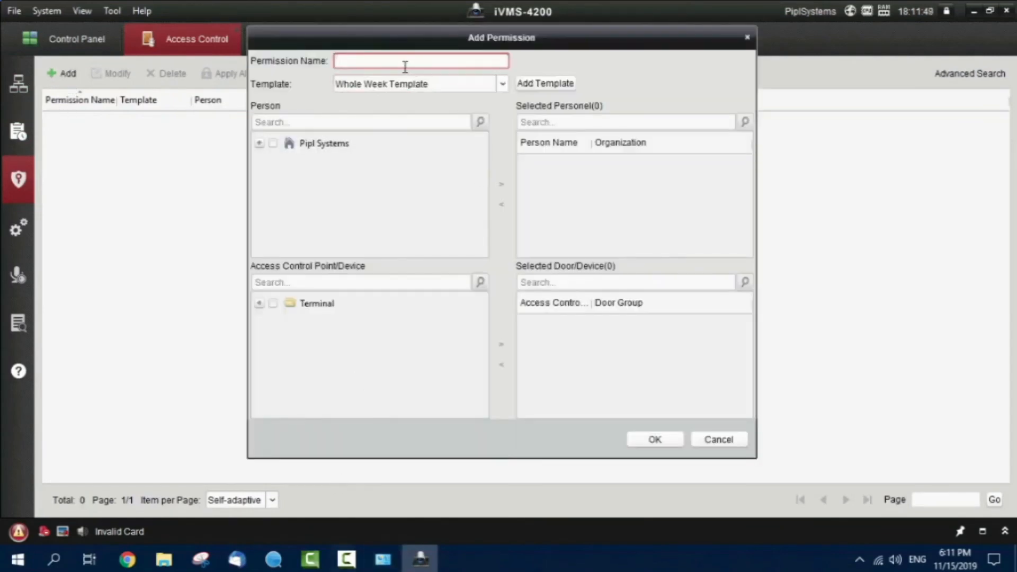
pyautogui.write('Entrance')
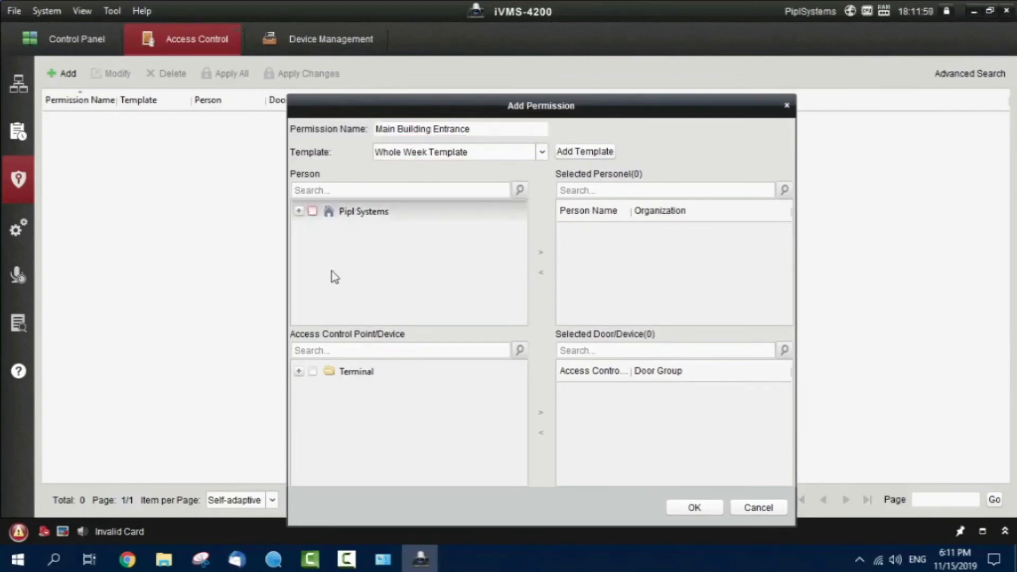
pyautogui.click(312, 211)
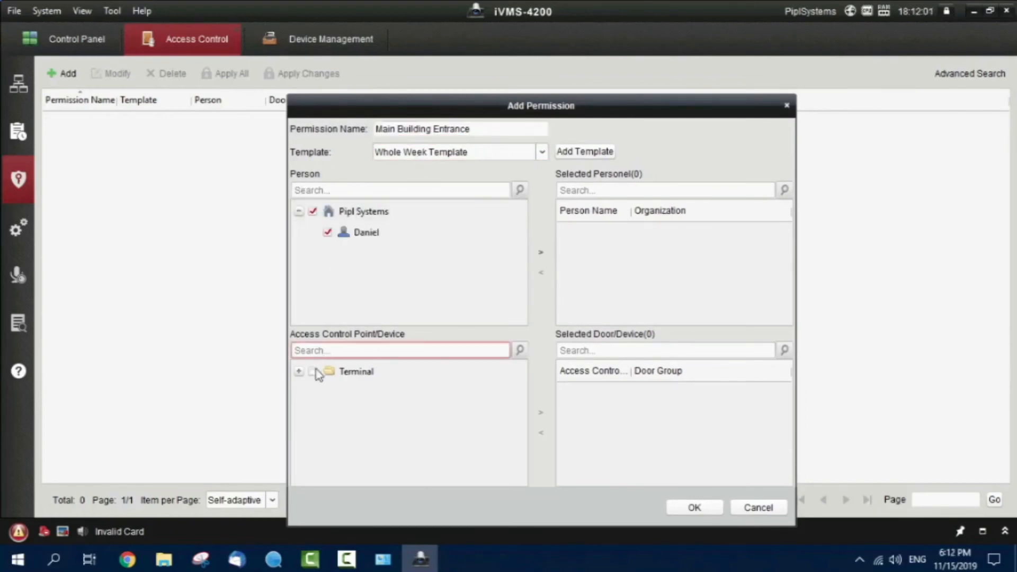
pyautogui.click(312, 371)
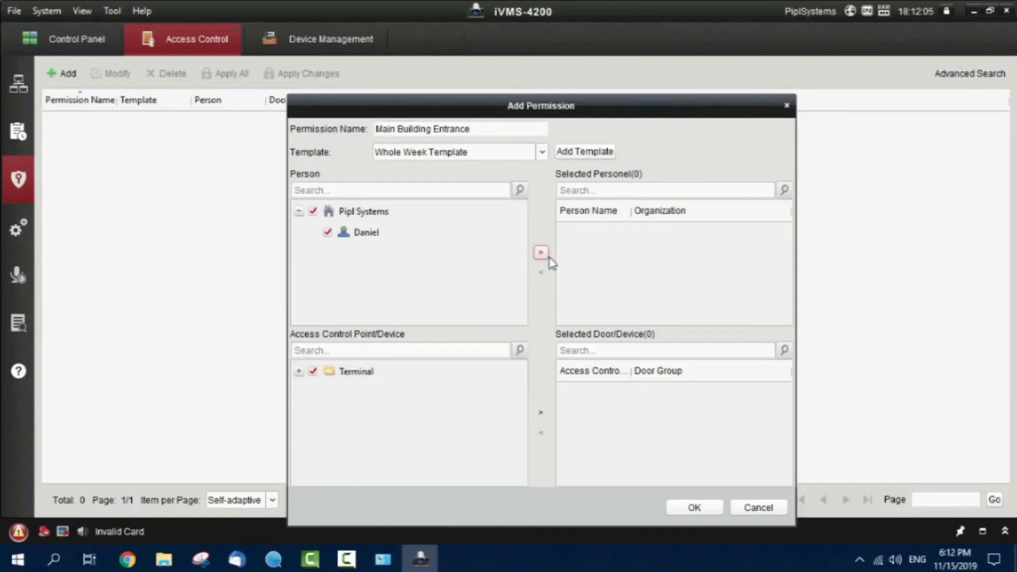
pyautogui.click(540, 251)
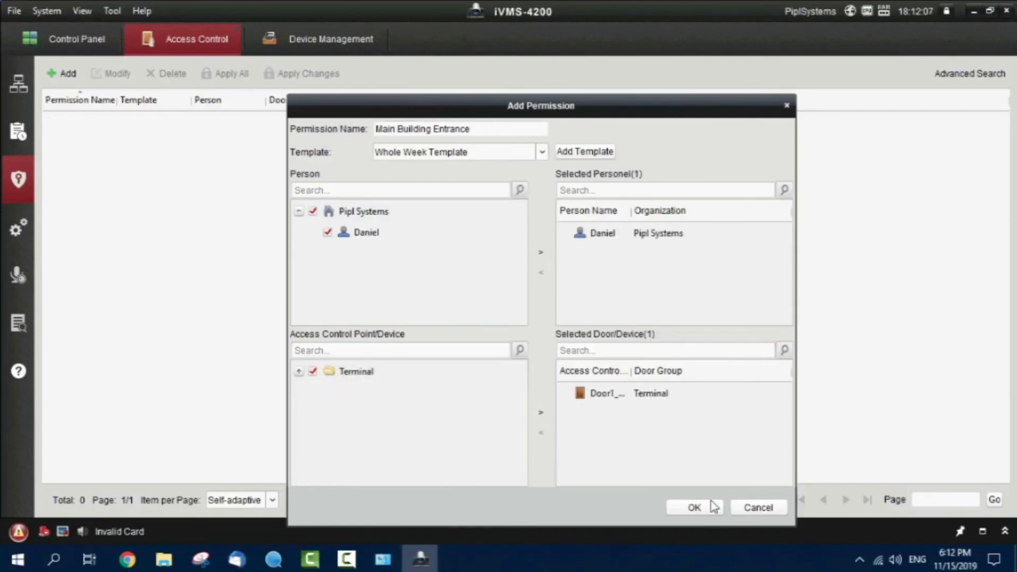
# Save the Main Building Entrance permission and apply it to the Terminal immediately
pyautogui.click(694, 508)
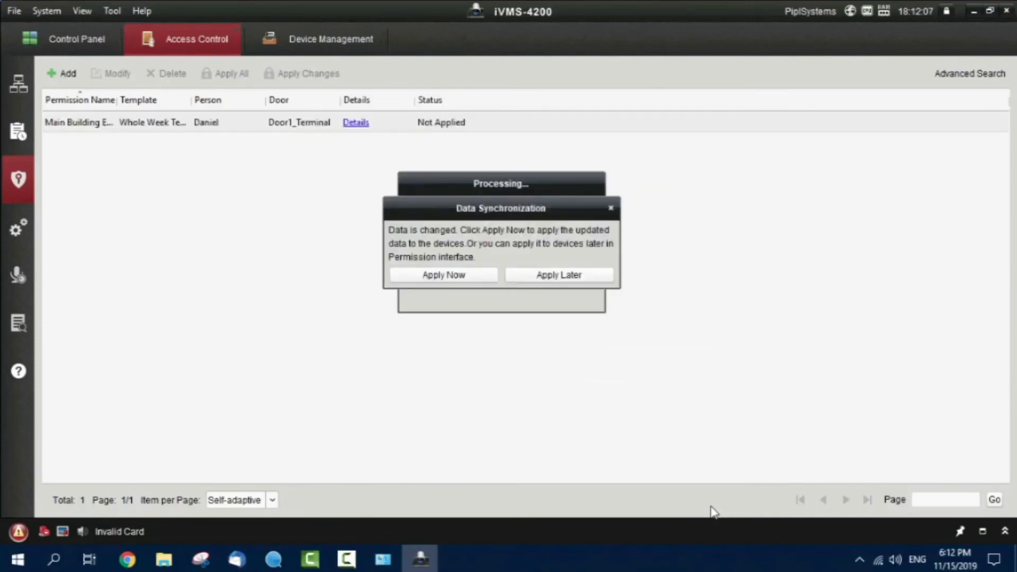
pyautogui.click(443, 274)
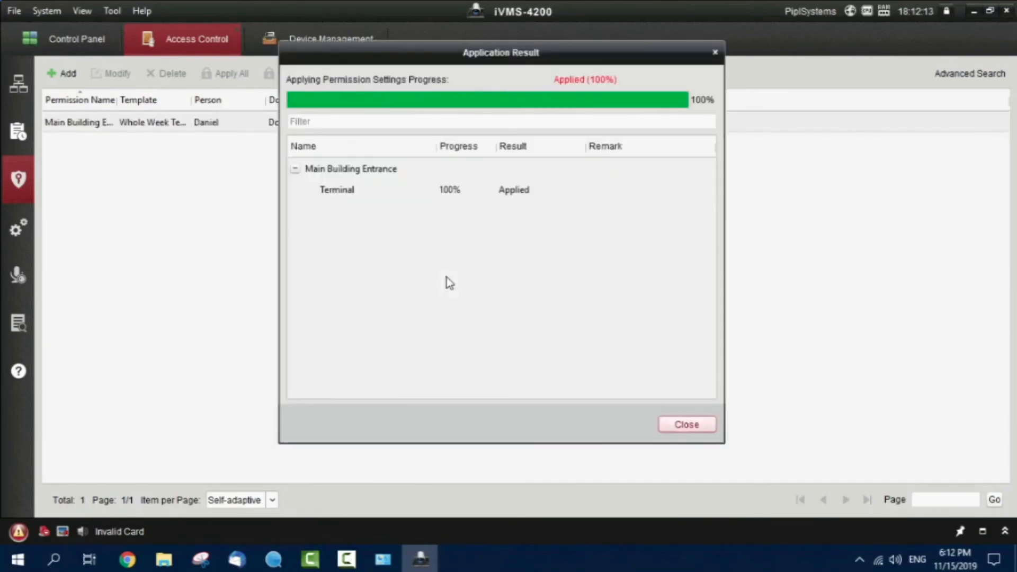
pyautogui.moveTo(372, 291)
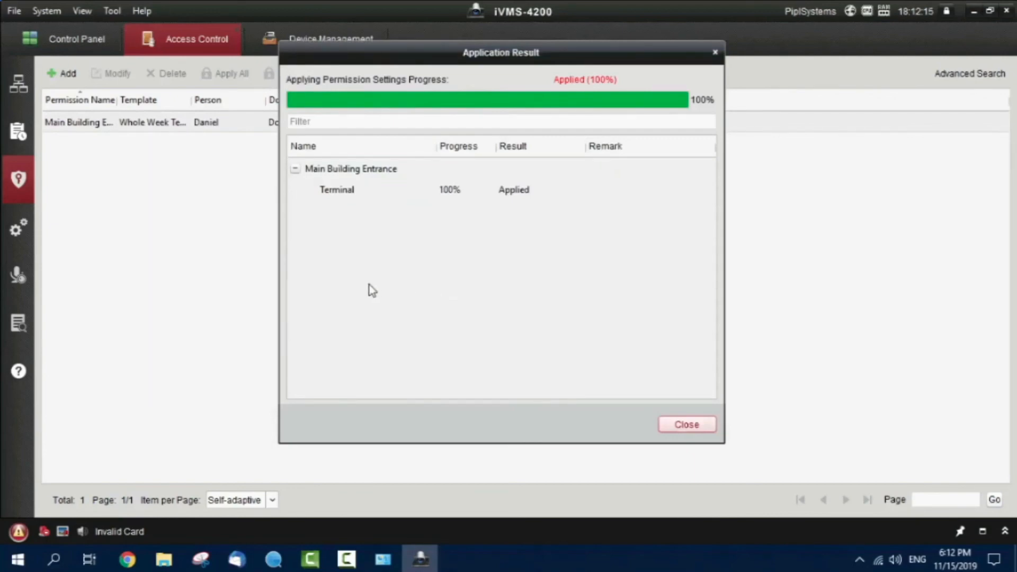
pyautogui.click(687, 425)
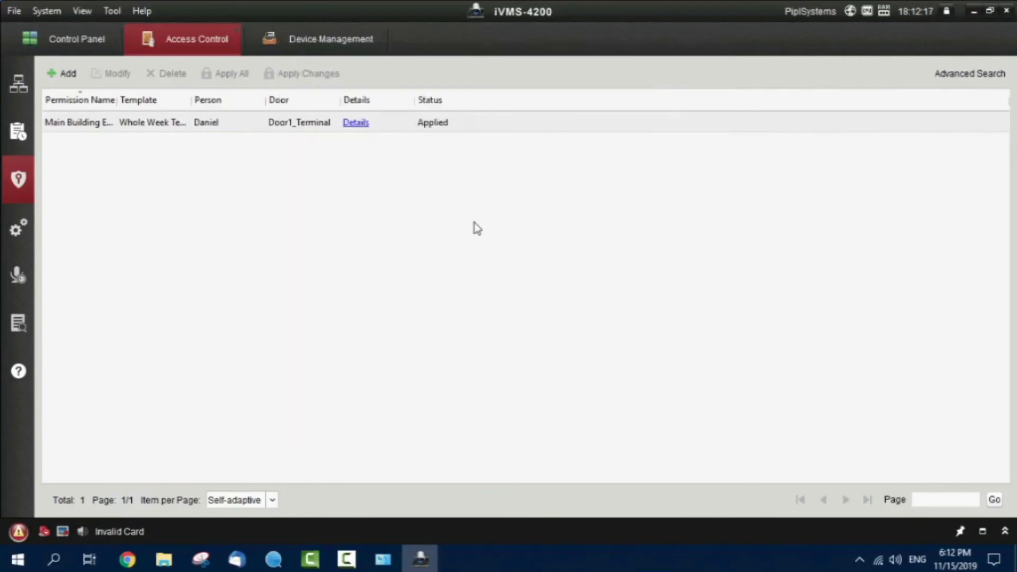
pyautogui.moveTo(150, 87)
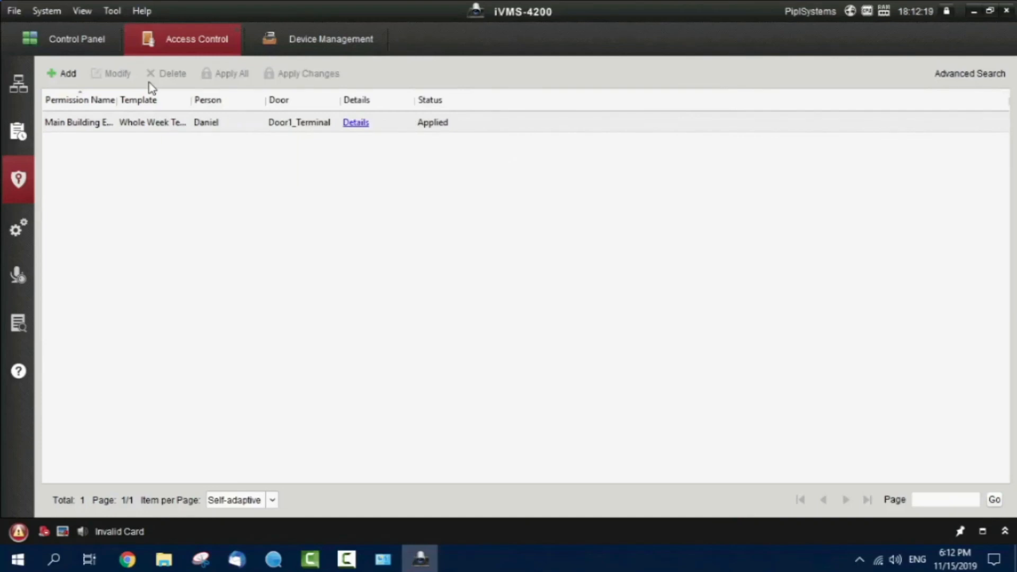
pyautogui.moveTo(153, 88)
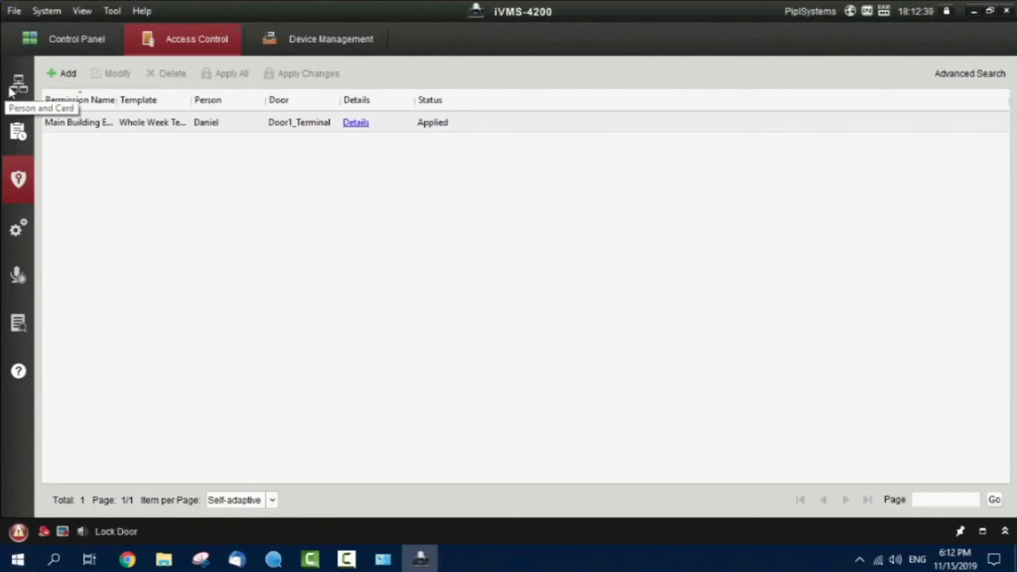
# Edit Daniel's record and enable Time and Attendance
pyautogui.click(18, 83)
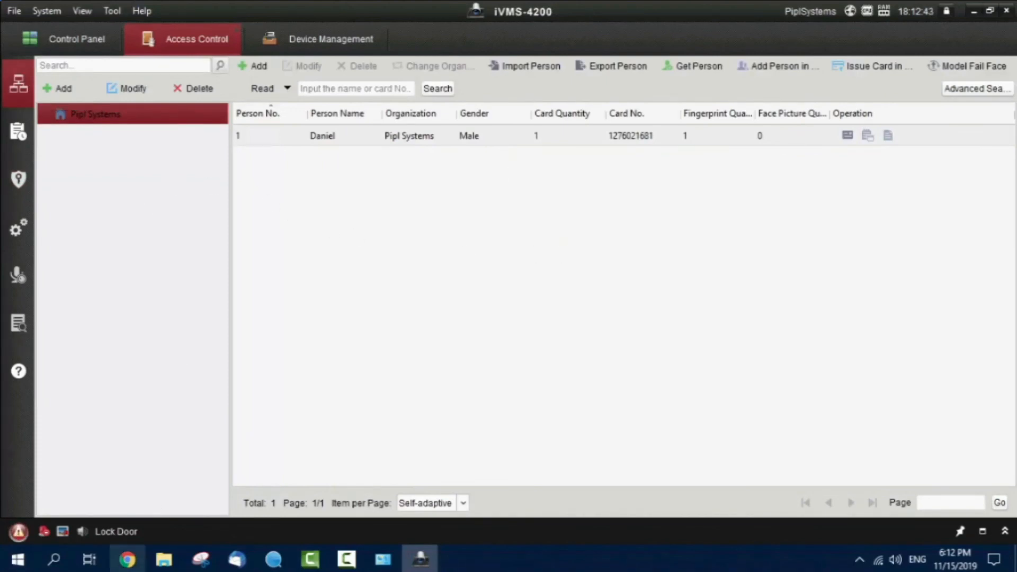
pyautogui.moveTo(433, 160)
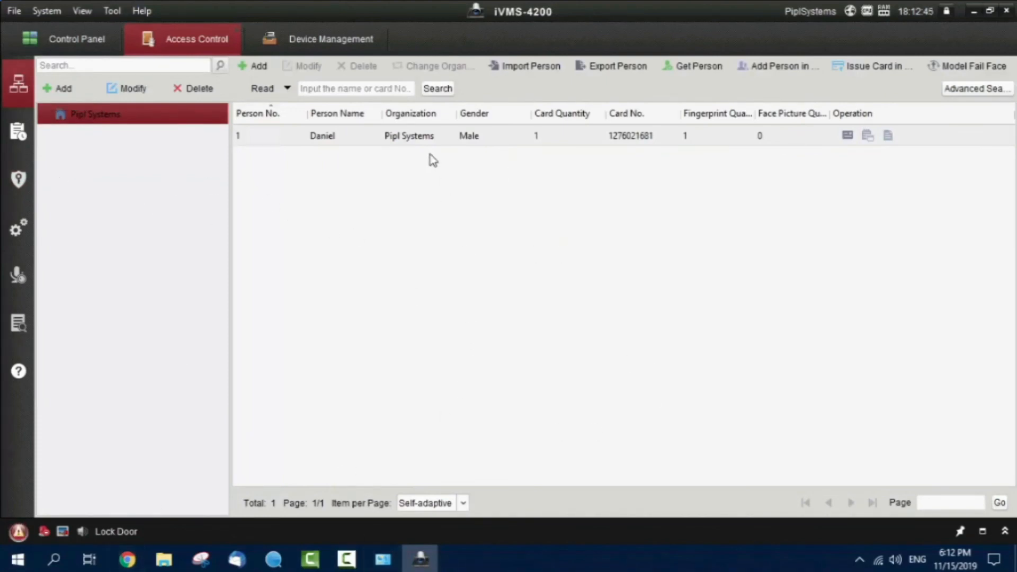
pyautogui.click(322, 135)
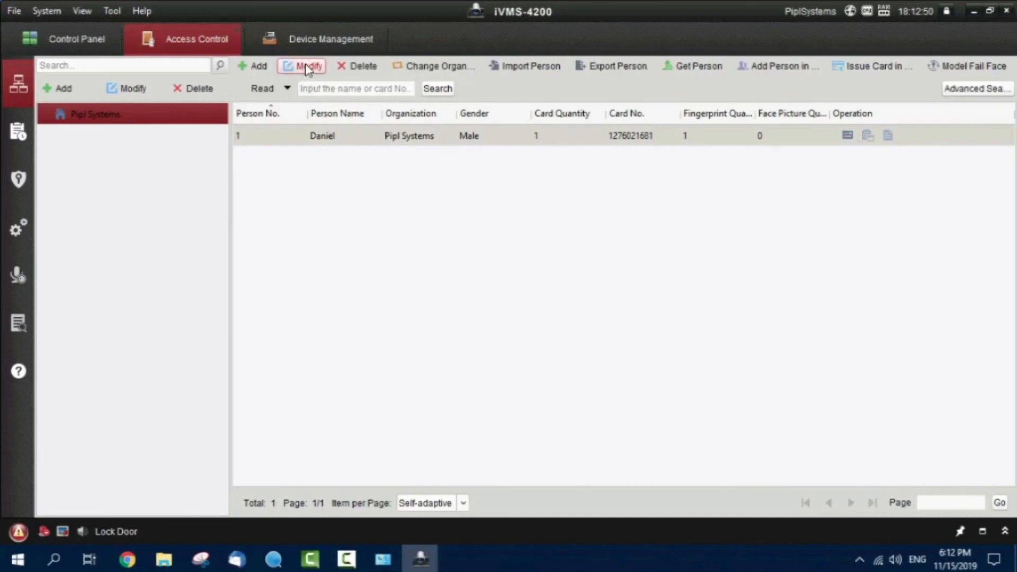
pyautogui.click(301, 66)
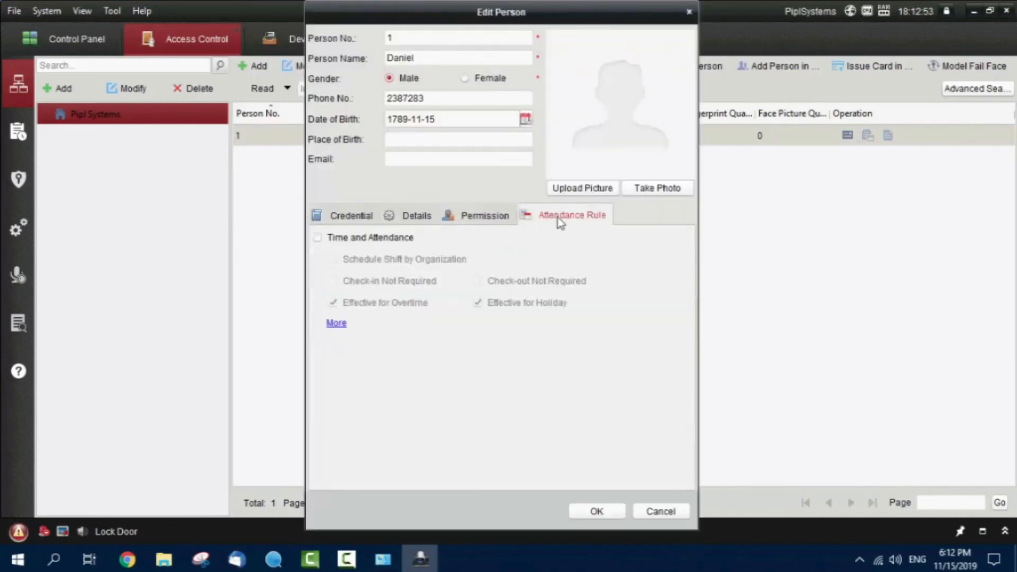
pyautogui.click(317, 238)
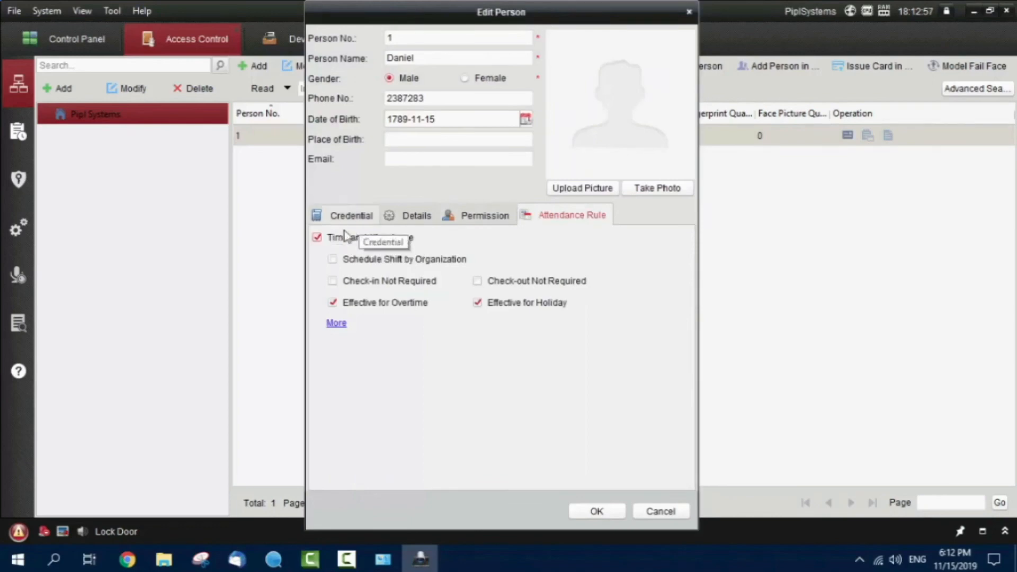
pyautogui.moveTo(558, 363)
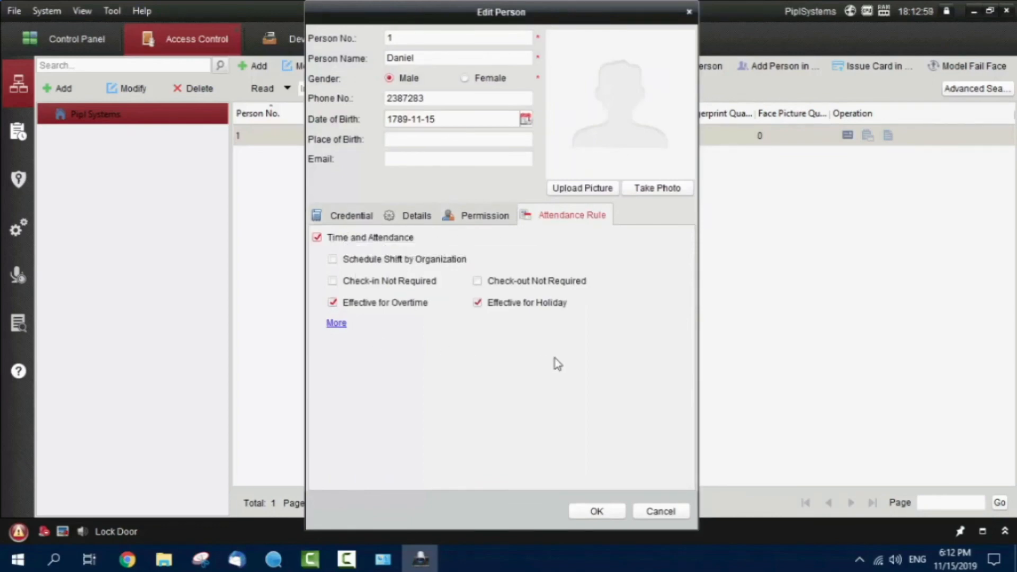
# Assign Daniel the Main Building Entrance permission, review his details and credentials, and save
pyautogui.click(485, 216)
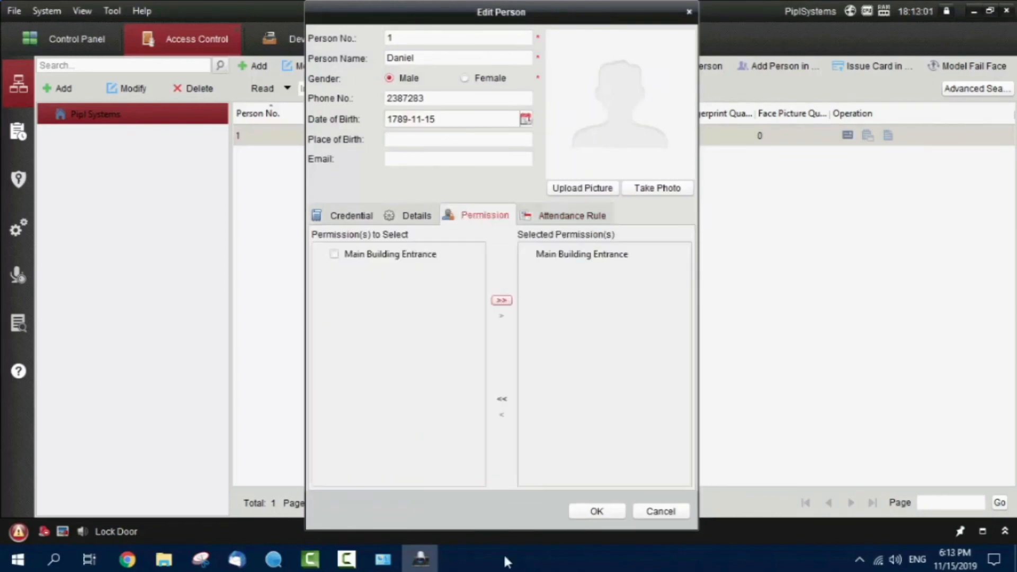
pyautogui.click(334, 254)
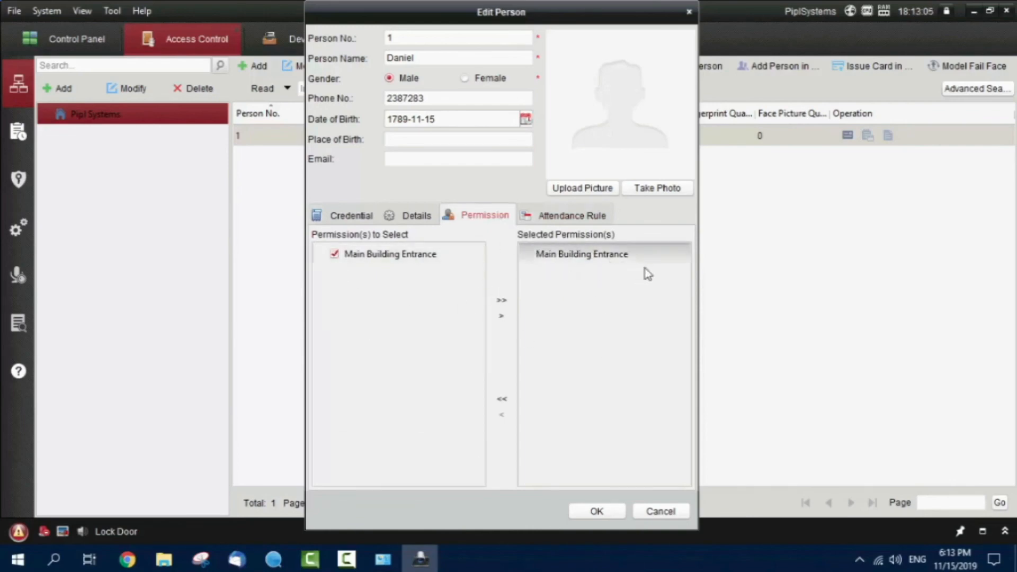
pyautogui.click(415, 216)
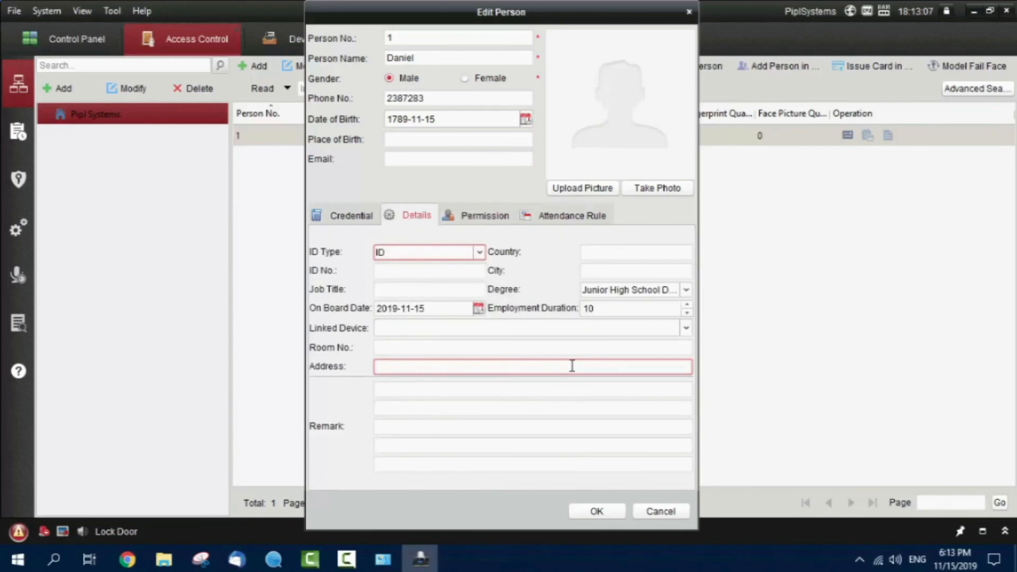
pyautogui.click(351, 215)
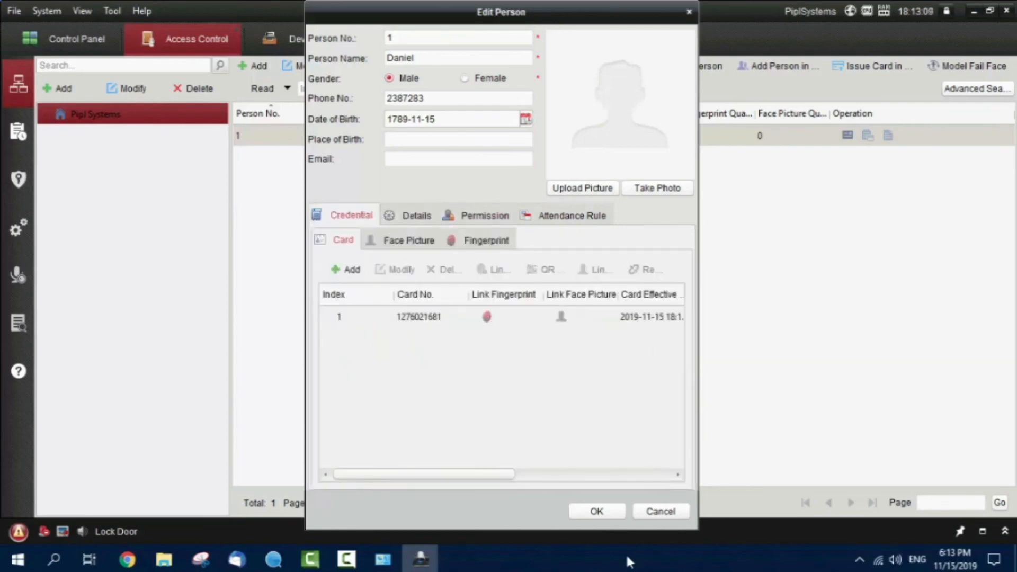
pyautogui.click(595, 511)
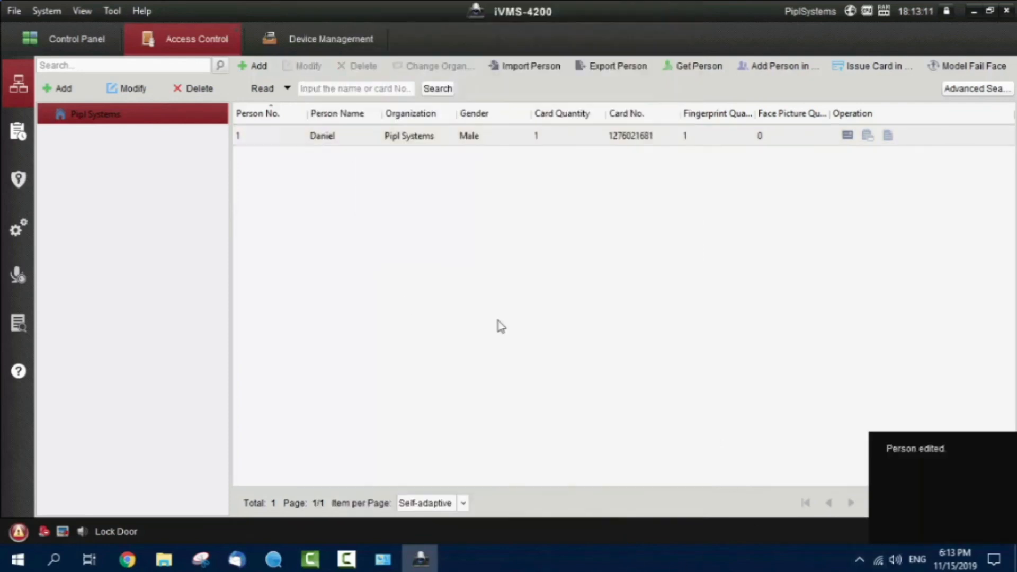
# Review the Terminal's Entrance Card Reader1 authentication schedule, then view the video intercom resident list
pyautogui.click(17, 130)
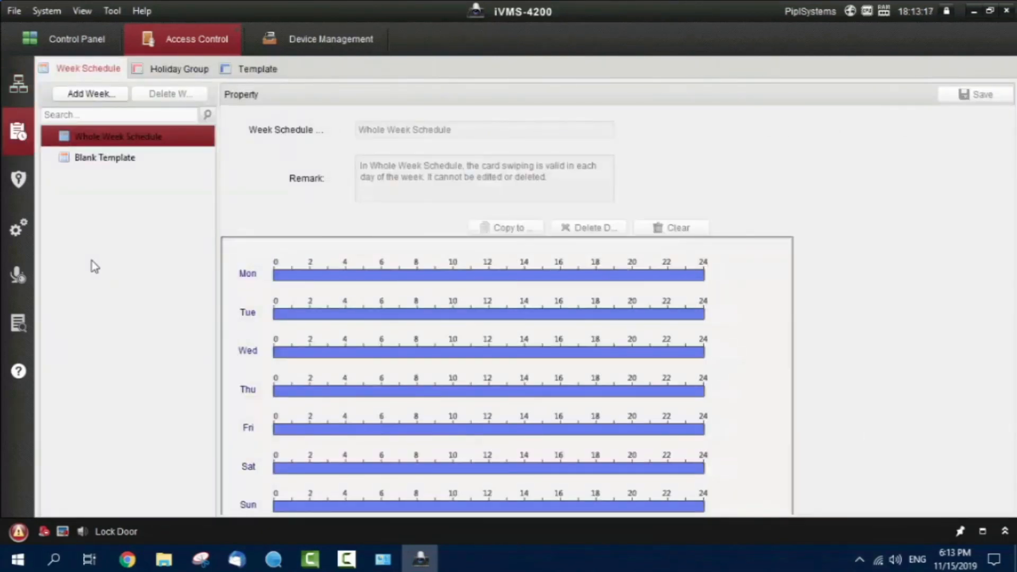
pyautogui.click(18, 229)
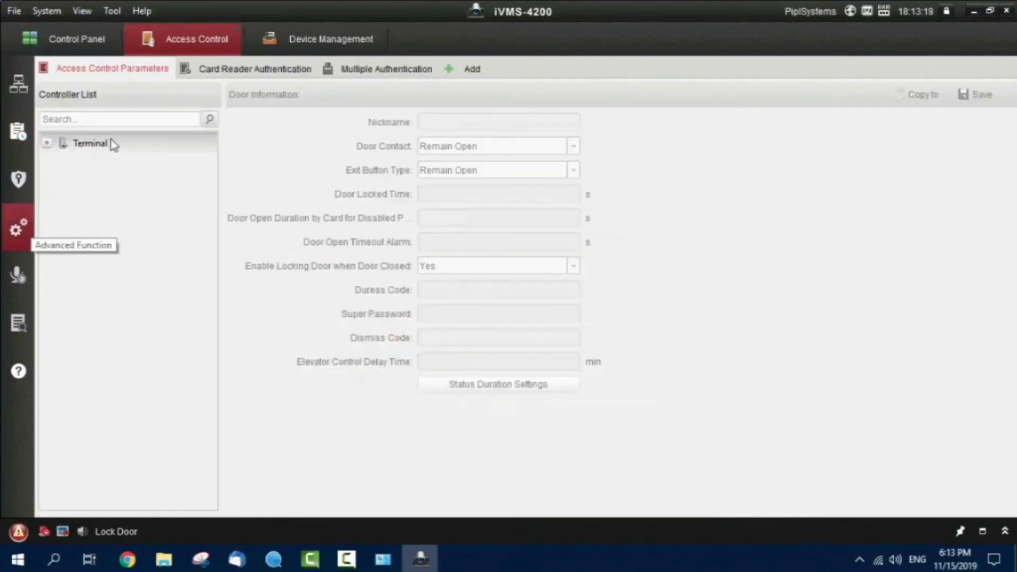
pyautogui.click(255, 69)
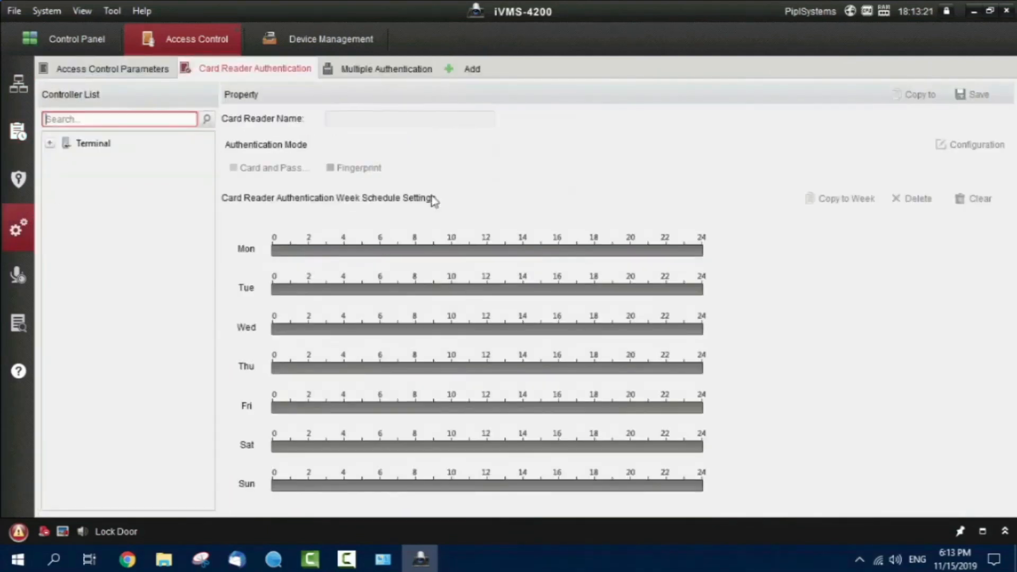
pyautogui.click(385, 68)
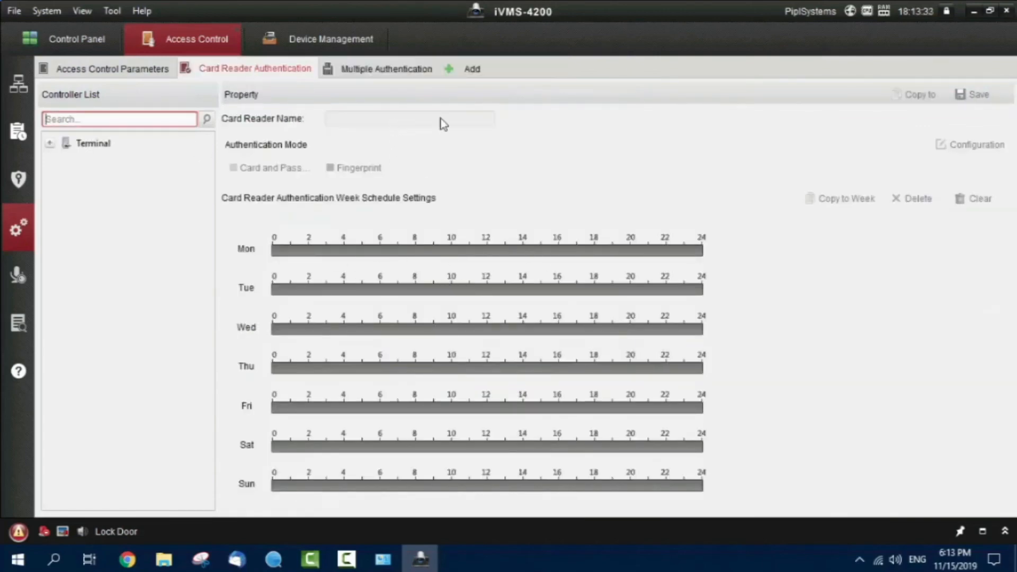
pyautogui.click(49, 143)
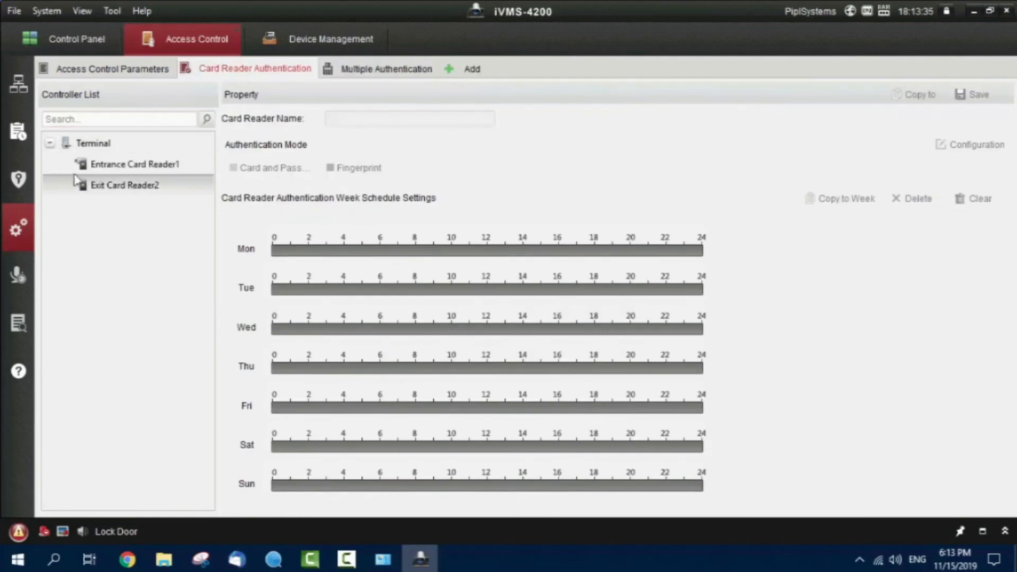
pyautogui.click(134, 164)
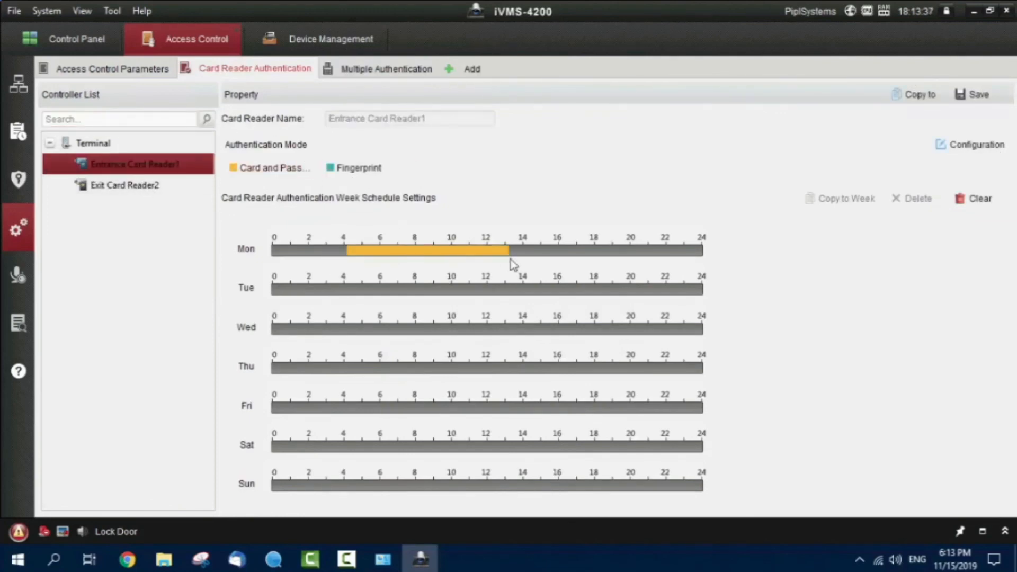
pyautogui.click(980, 198)
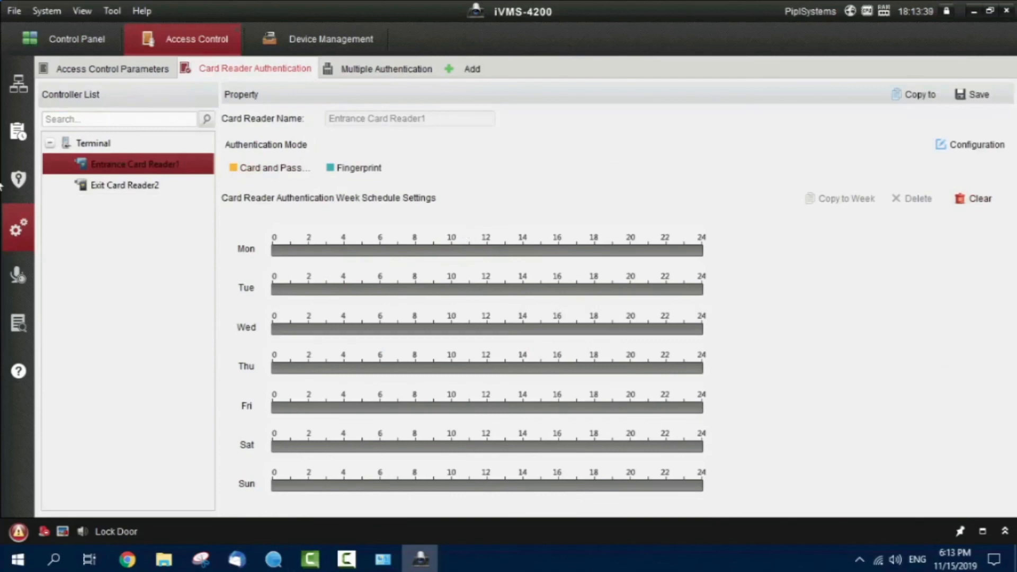
pyautogui.click(18, 274)
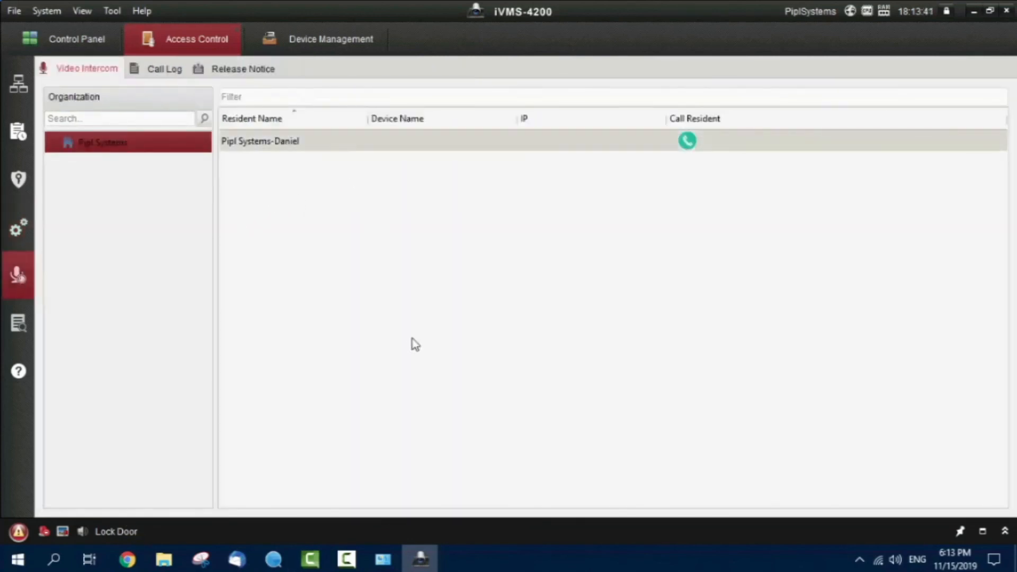
pyautogui.click(18, 228)
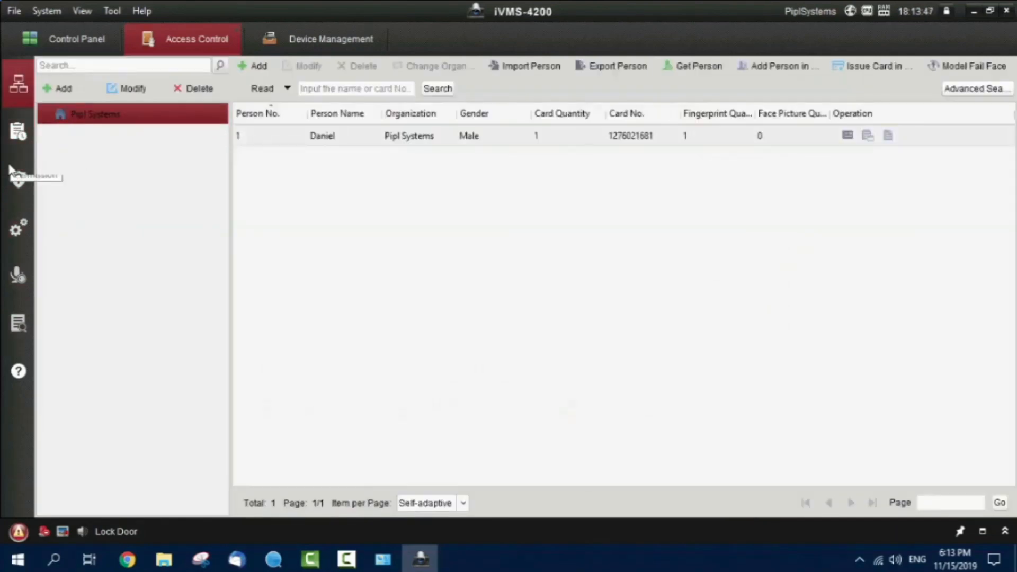
pyautogui.moveTo(331, 243)
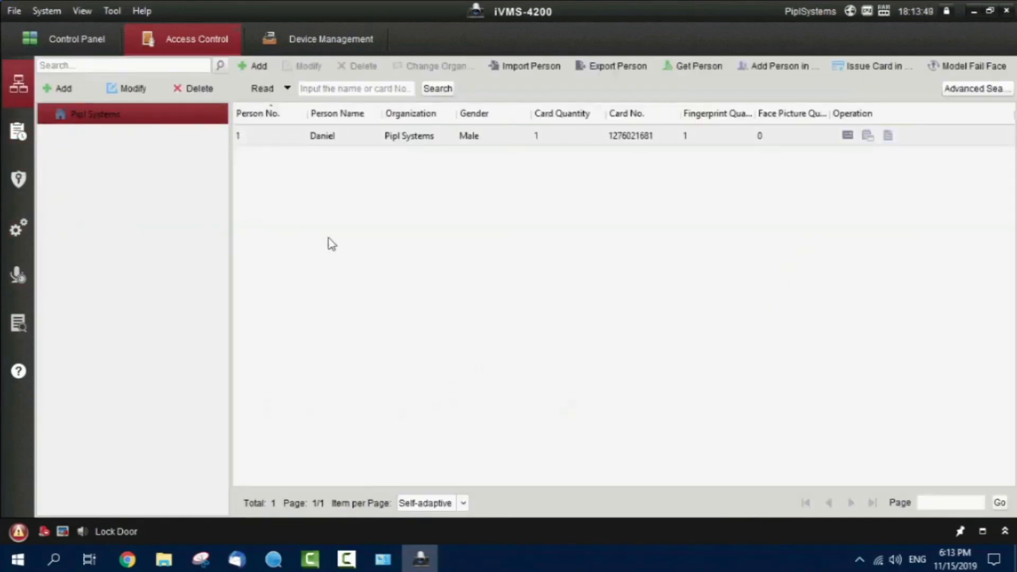